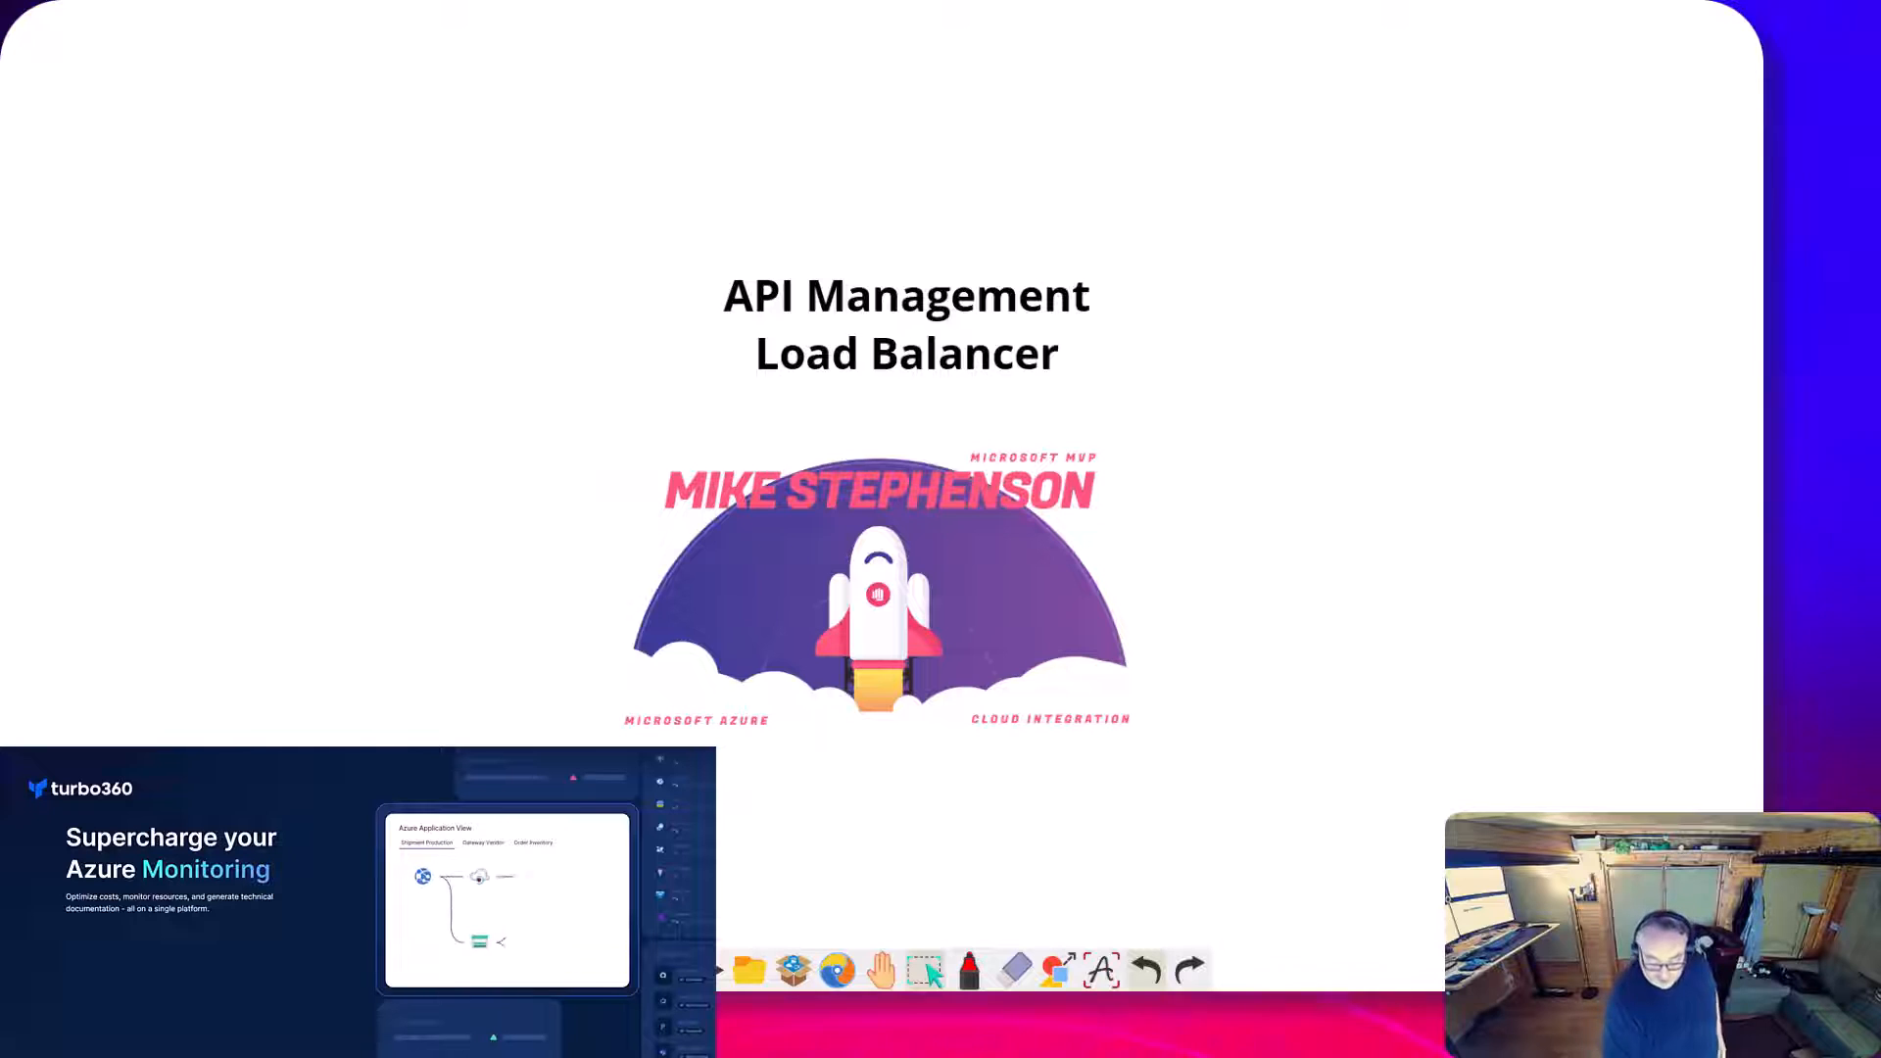
With the red pen, draw an arrow and underline at the API Management title
{"action": "left_click", "coordinate": [968, 970]}
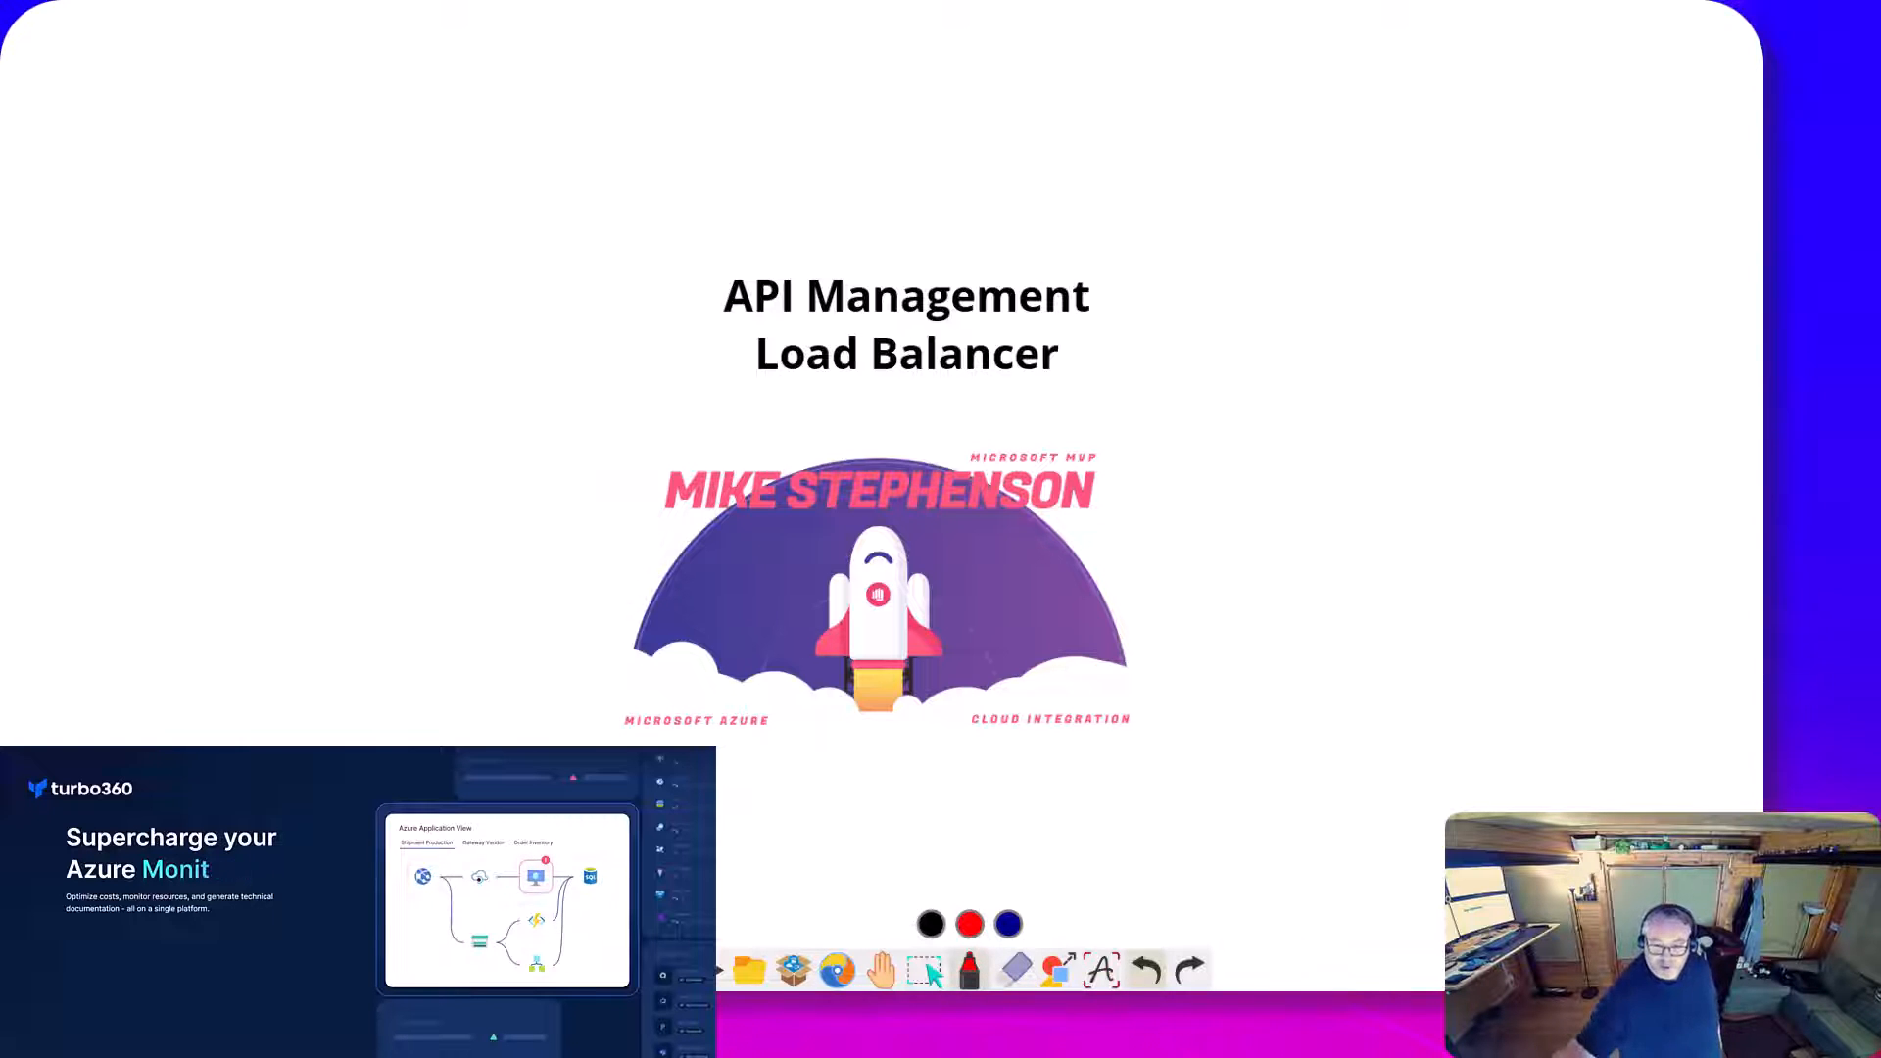
{"action": "left_click_drag", "start_coordinate": [1188, 209], "coordinate": [1098, 300]}
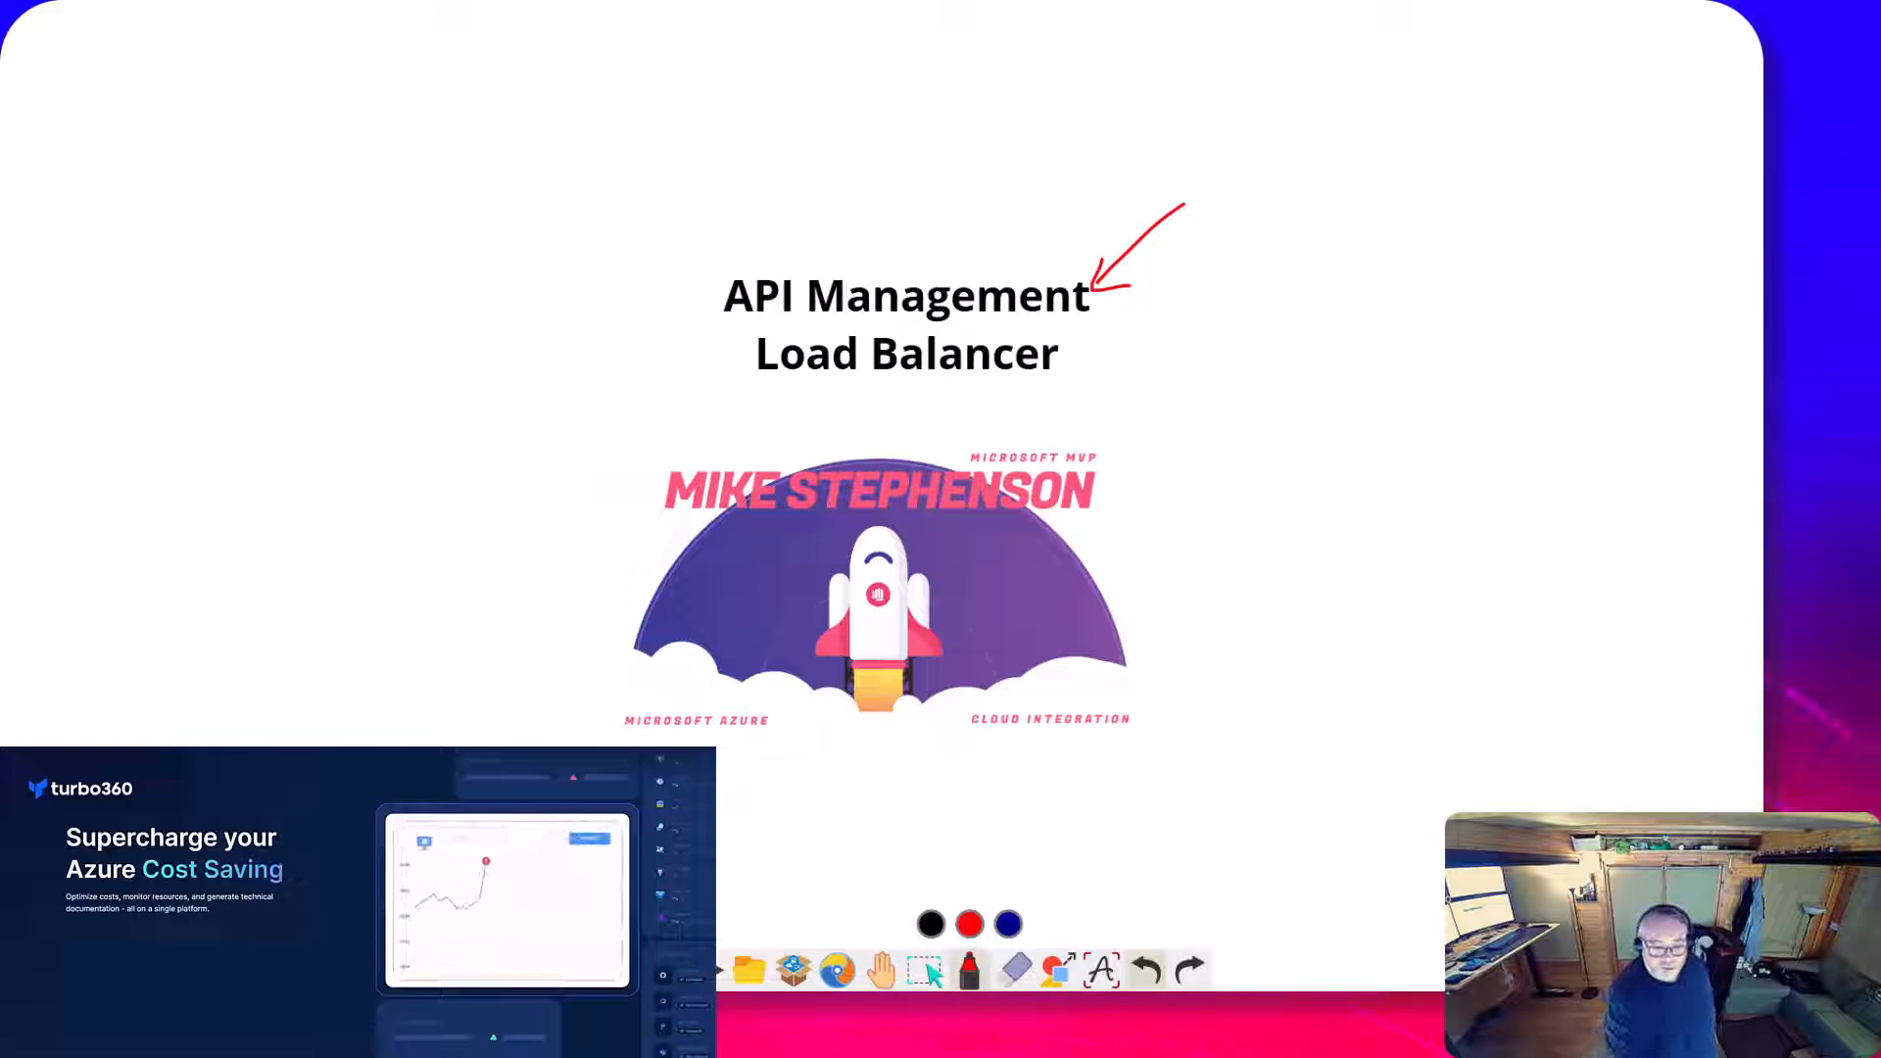
{"action": "left_click_drag", "start_coordinate": [756, 382], "coordinate": [1060, 382]}
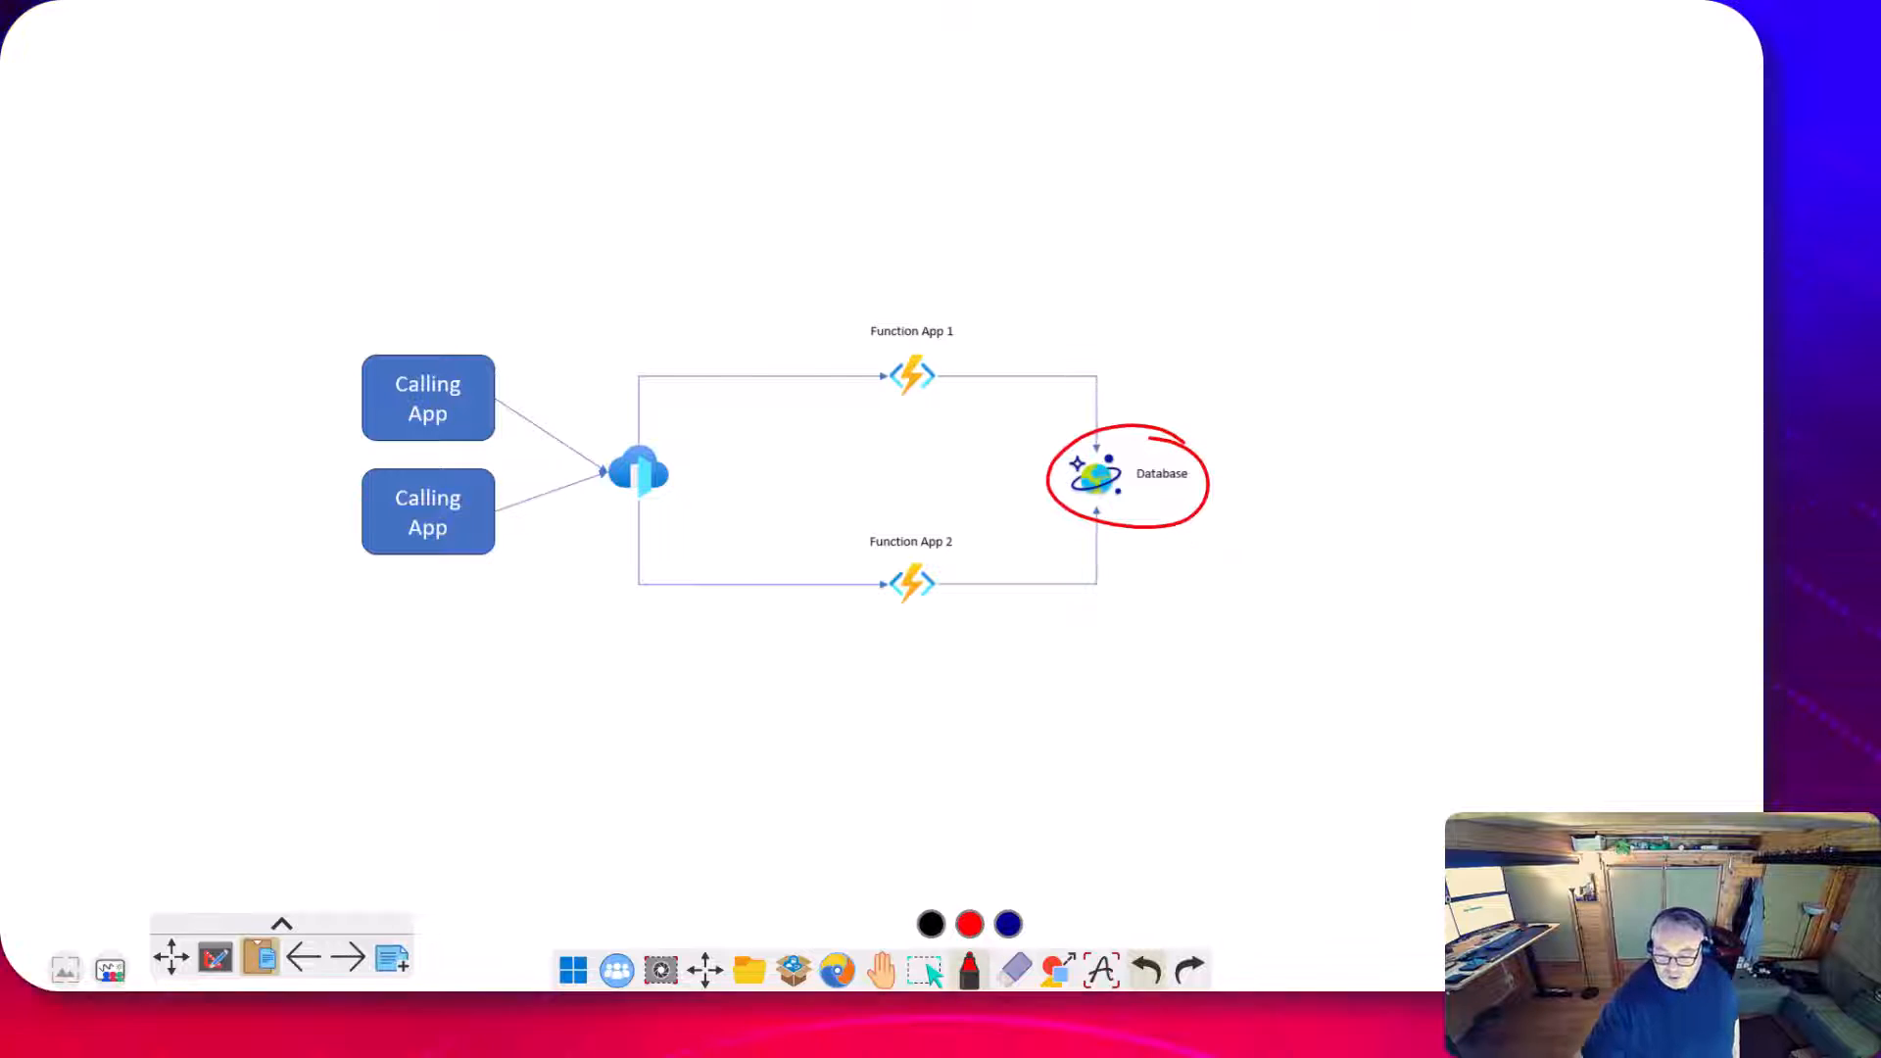
Draw arrows at the circled database and start writing the 'Backend' label
{"action": "left_click_drag", "start_coordinate": [1223, 384], "coordinate": [1158, 413]}
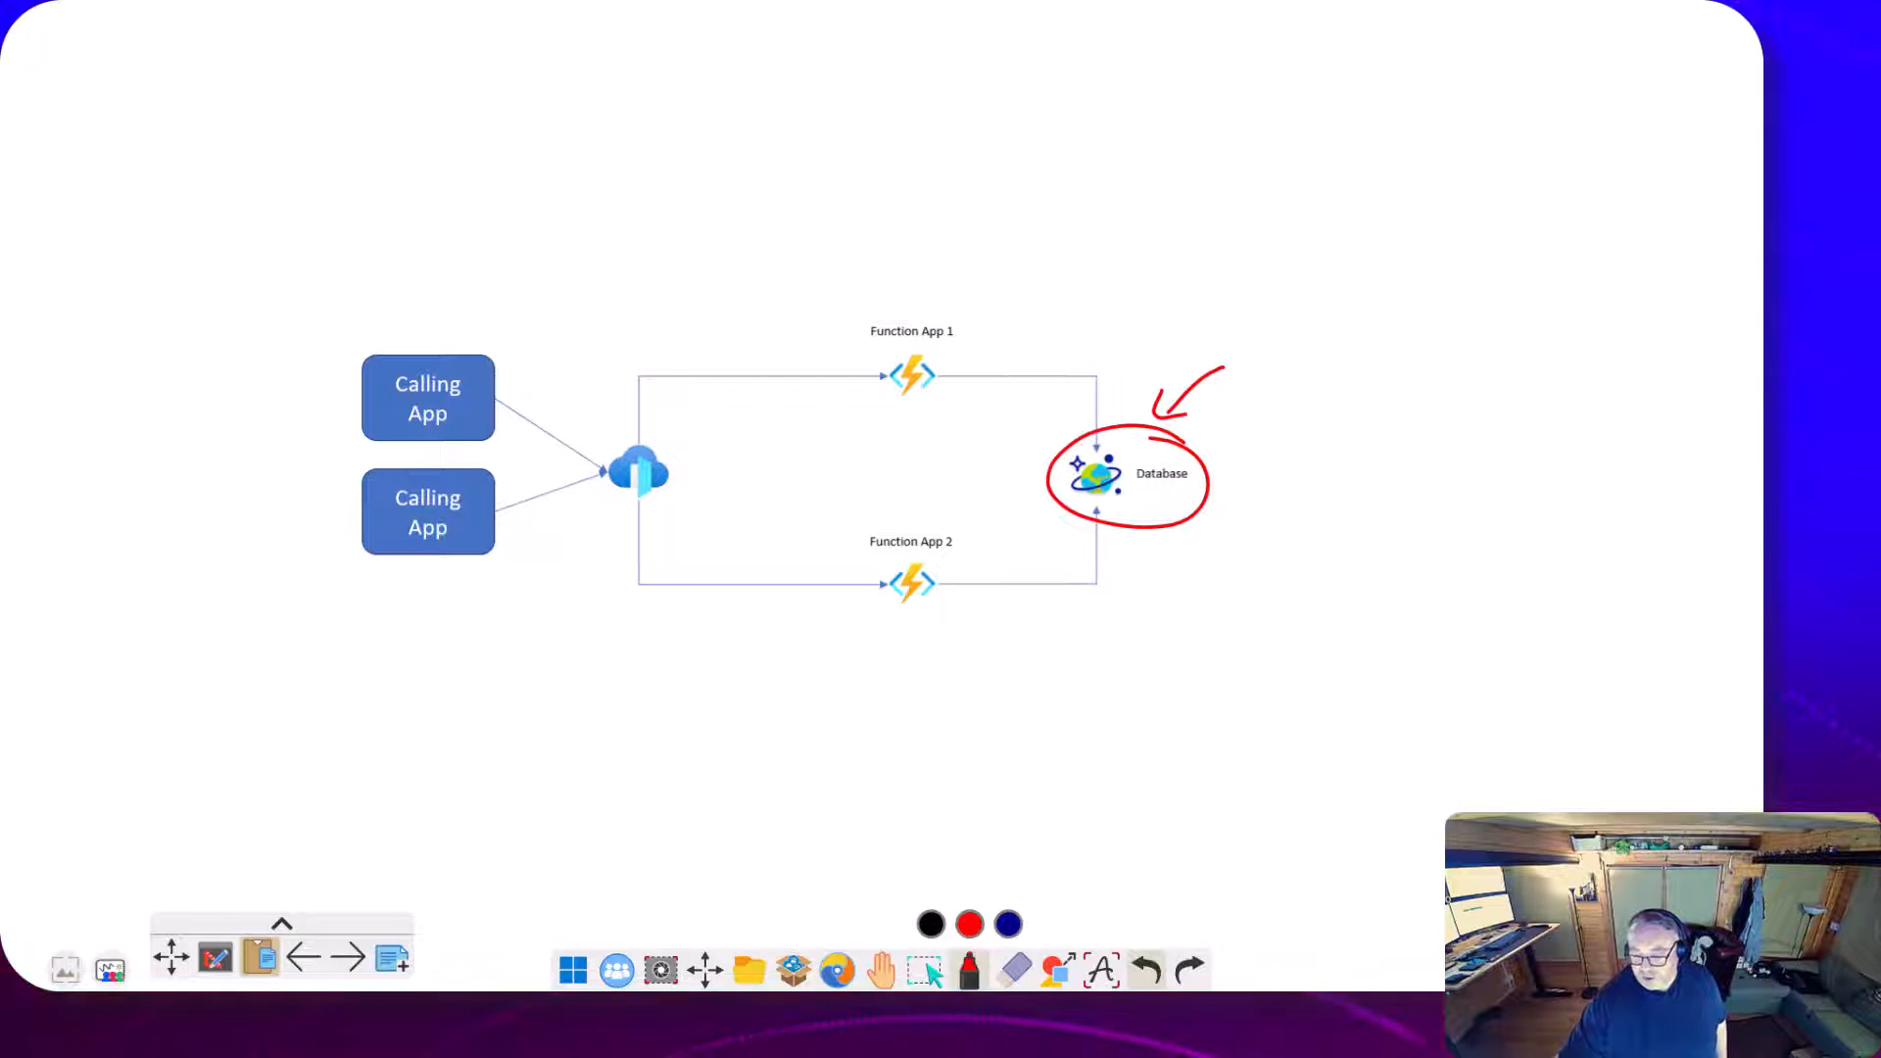
{"action": "left_click_drag", "start_coordinate": [1260, 349], "coordinate": [1284, 384]}
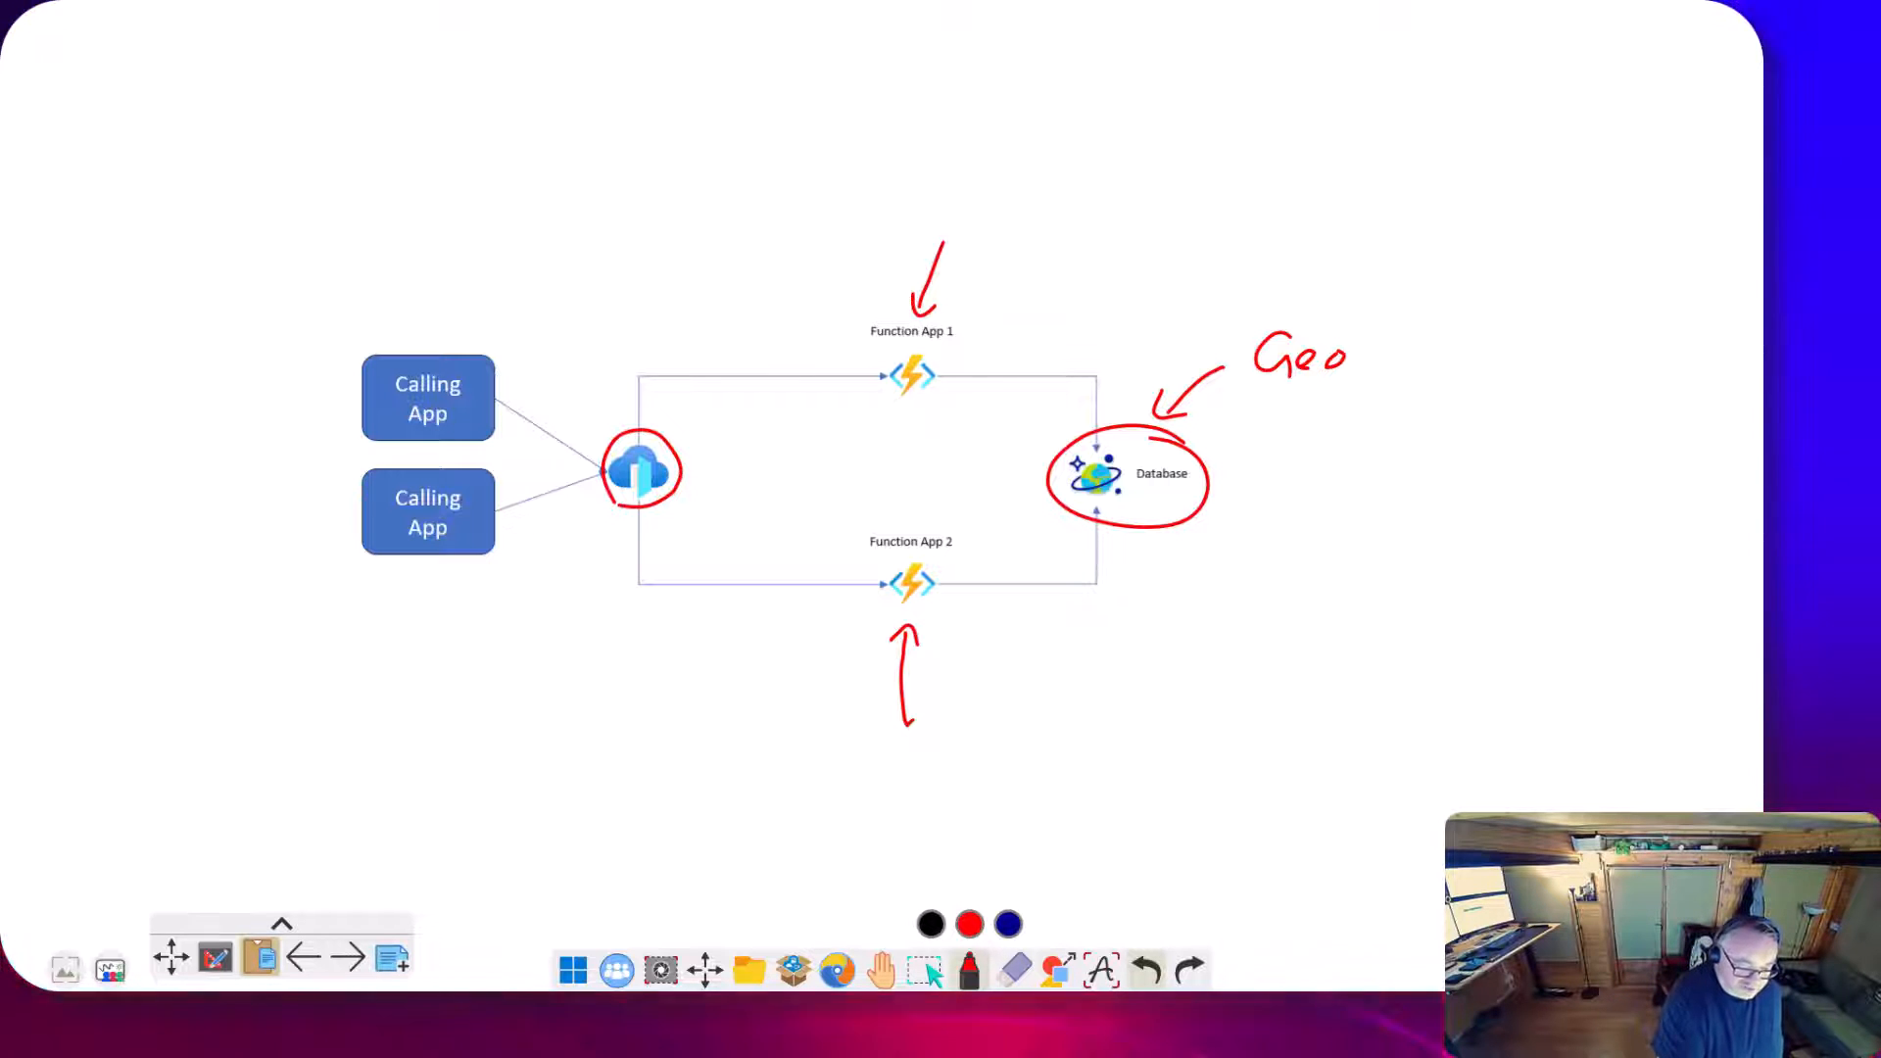
{"action": "type", "text": "Back"}
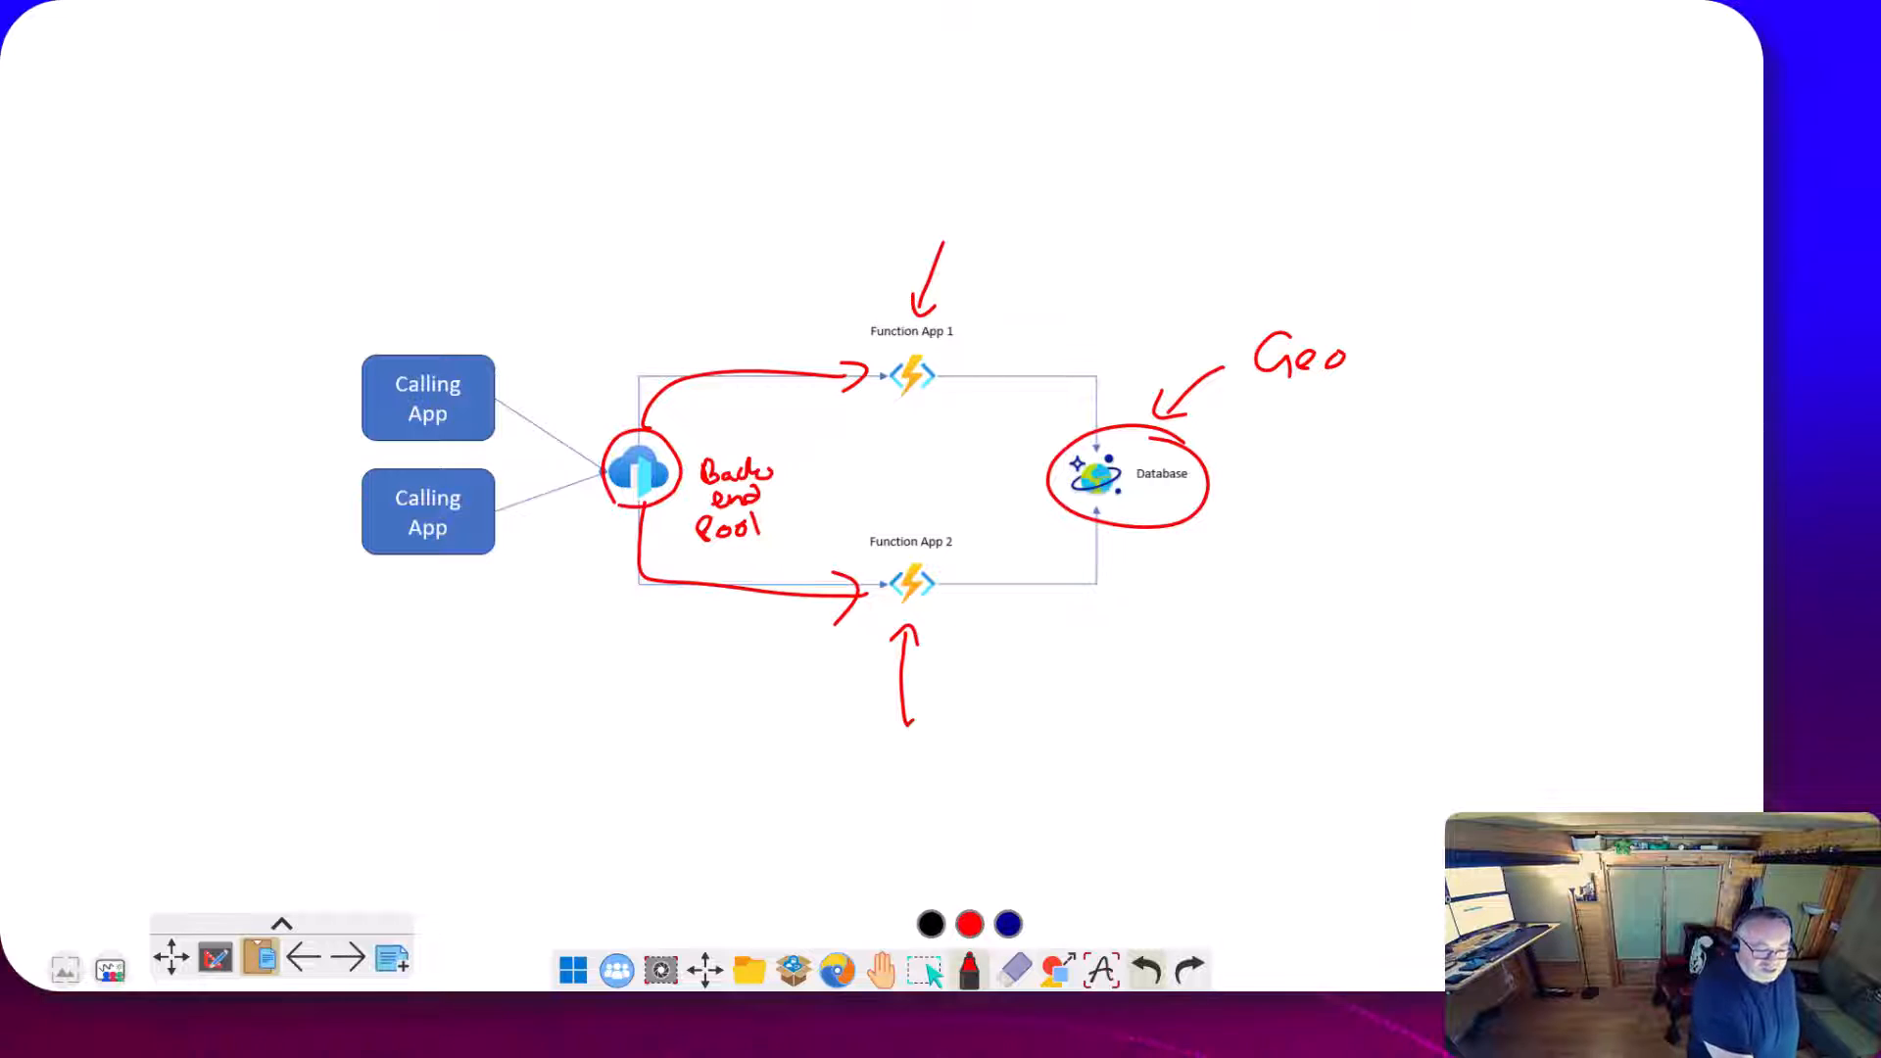
Sketch a curved route from the gateway icon toward a function app
{"action": "left_click_drag", "start_coordinate": [515, 431], "coordinate": [576, 453]}
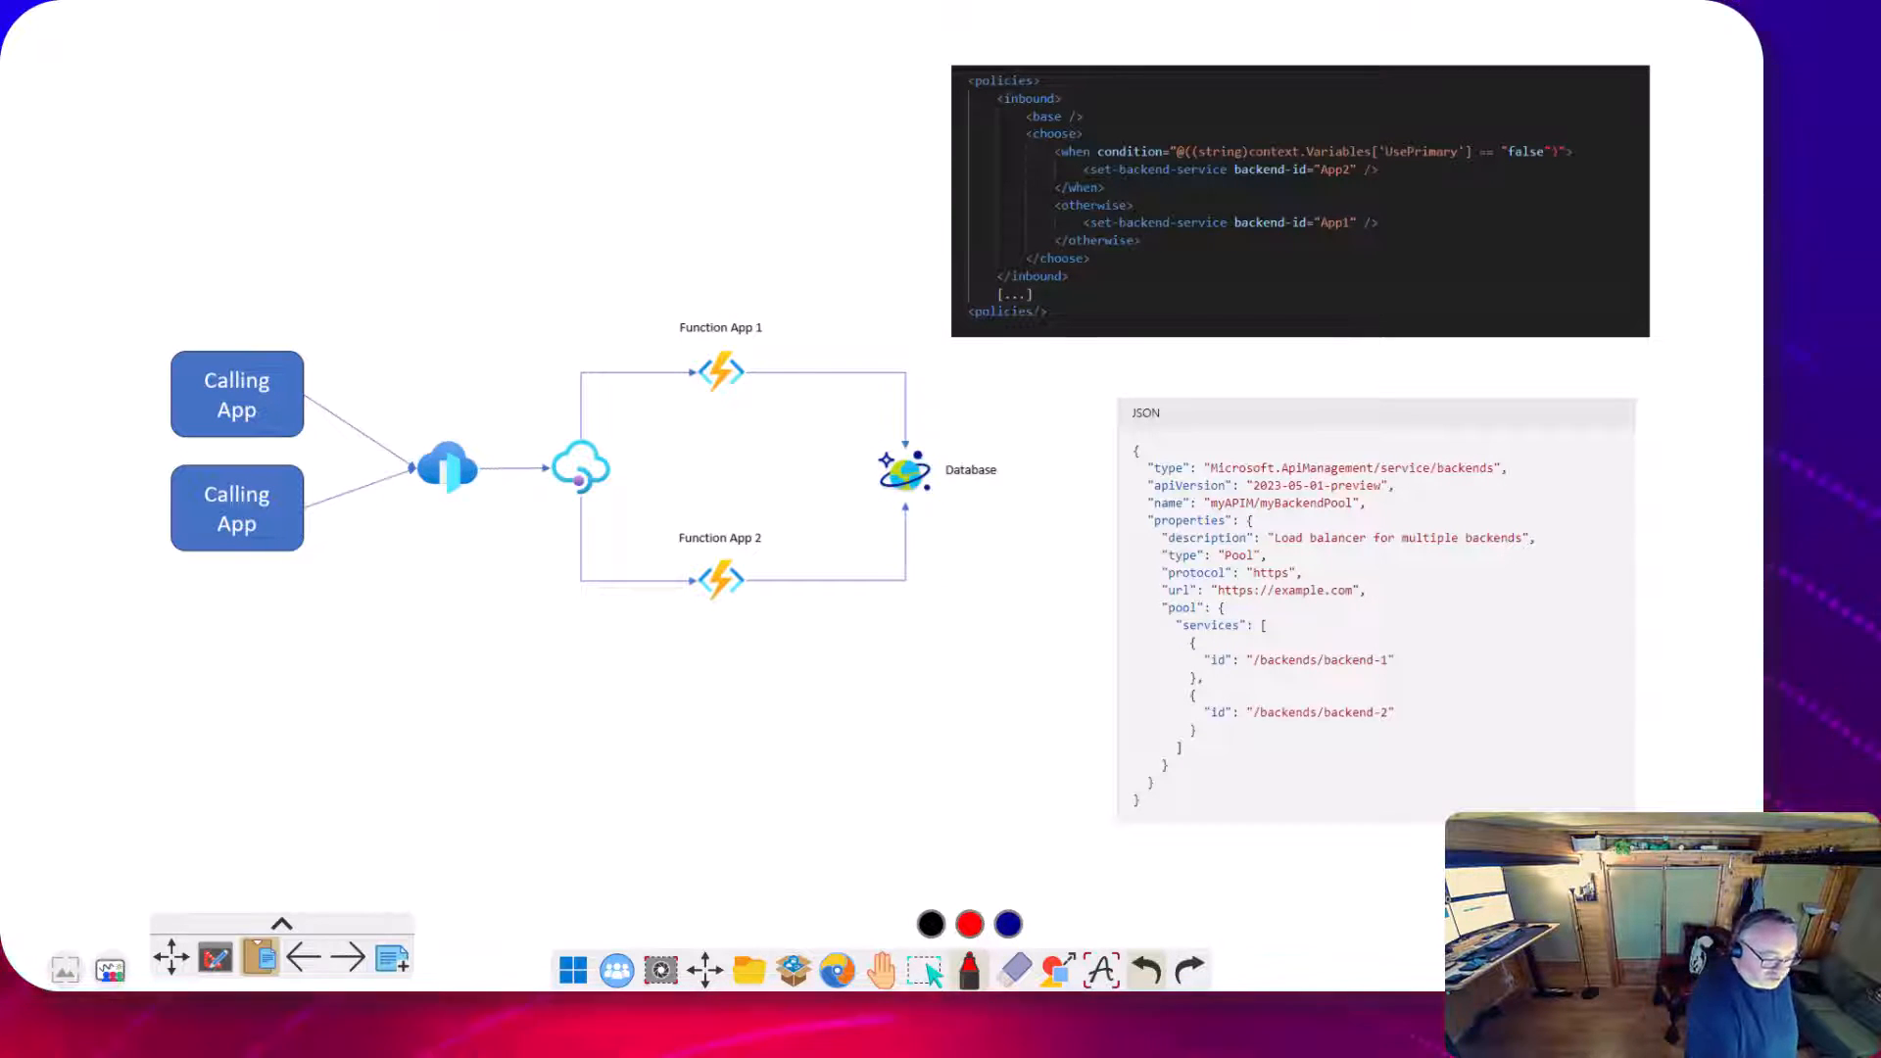
Circle the second gateway icon and draw an arrow linking it to the policy XML
{"action": "left_click_drag", "start_coordinate": [553, 445], "coordinate": [605, 492]}
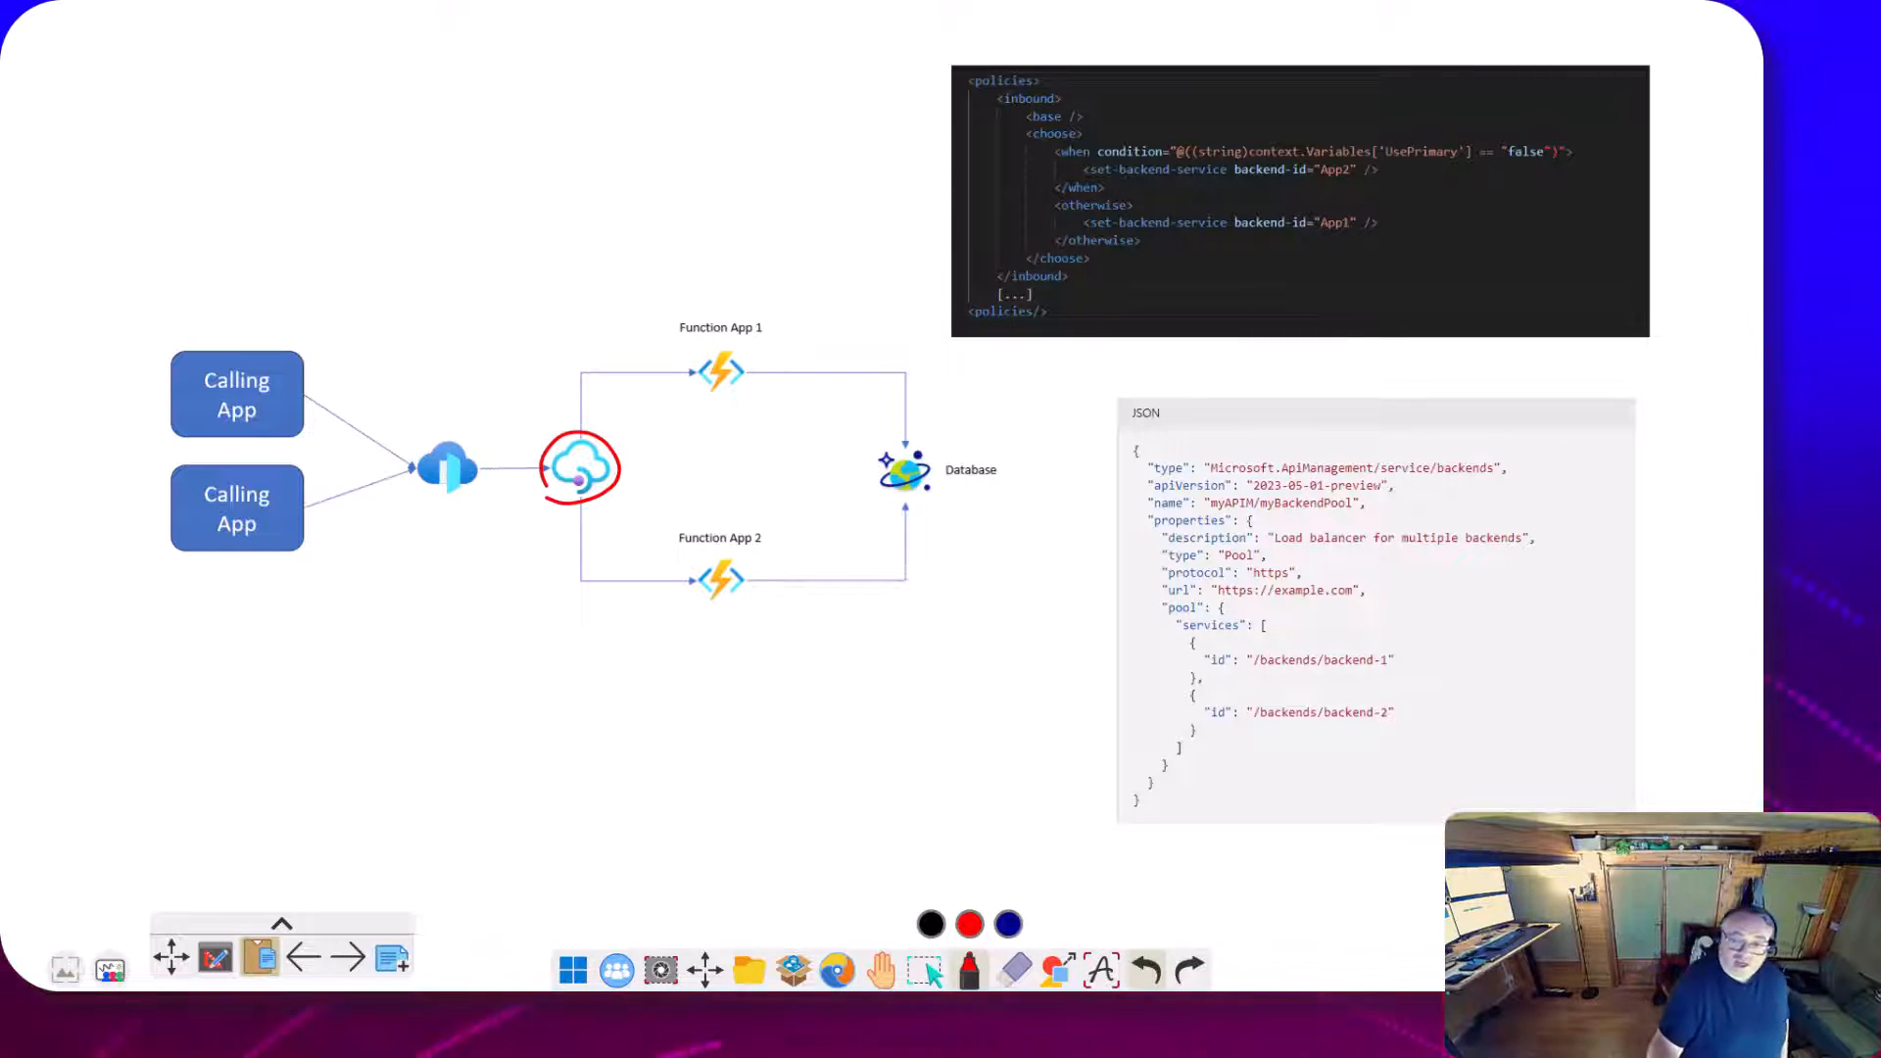
{"action": "left_click_drag", "start_coordinate": [600, 407], "coordinate": [924, 131]}
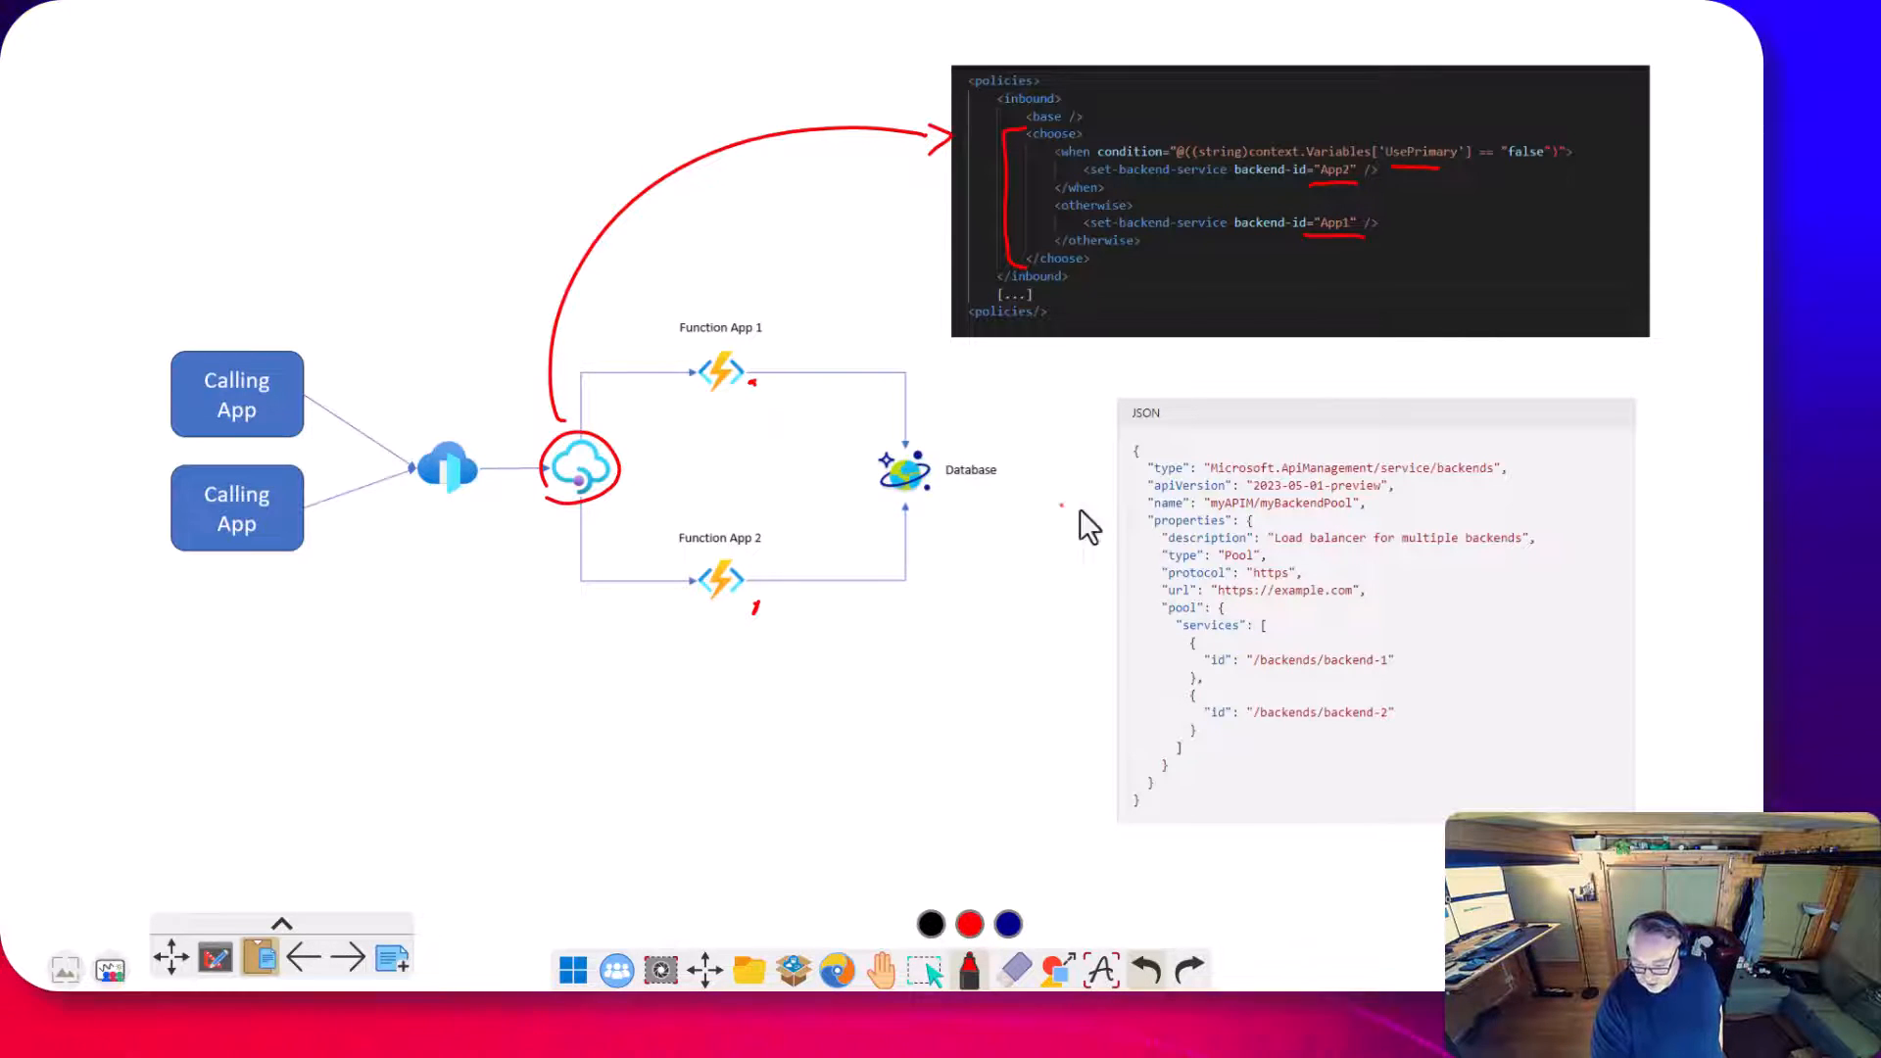
Arrow the JSON 'name' line, underline the load-balancer description, and flag the 'url' line
{"action": "left_click_drag", "start_coordinate": [1056, 510], "coordinate": [1141, 509]}
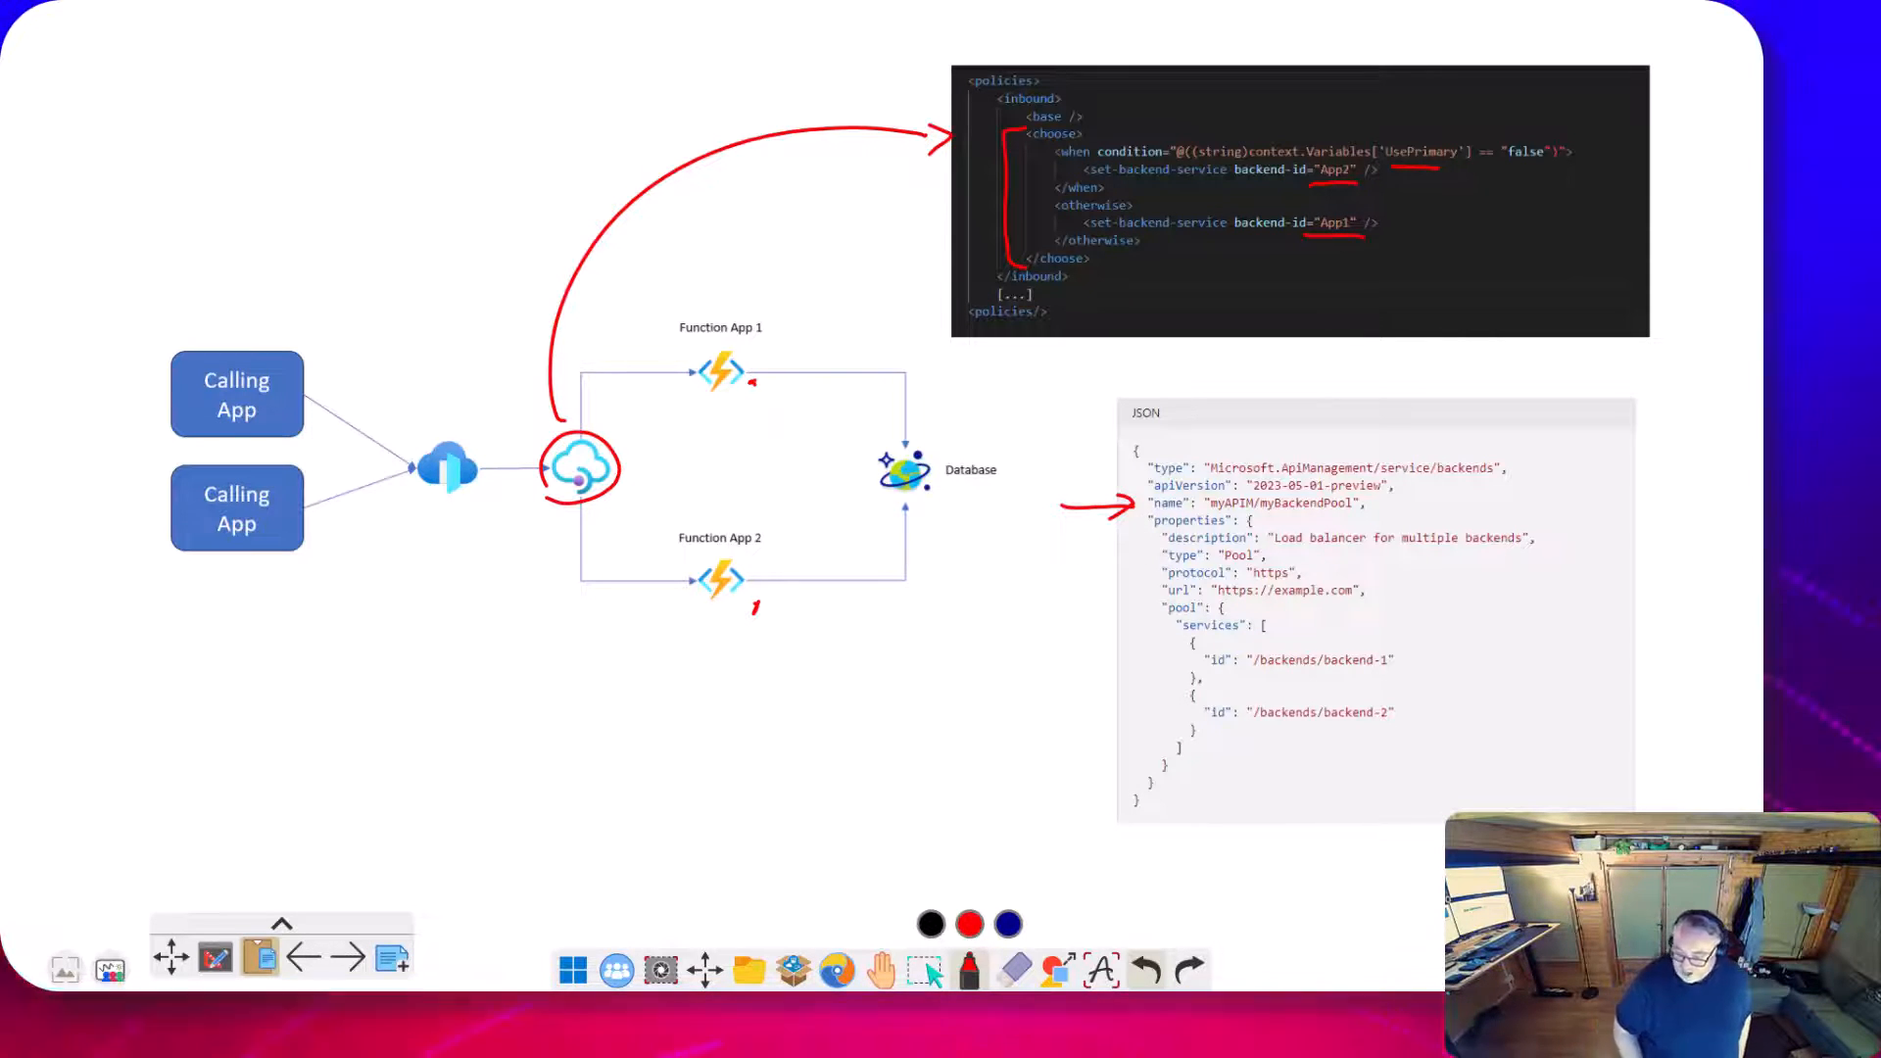
{"action": "left_click_drag", "start_coordinate": [1268, 547], "coordinate": [1526, 546]}
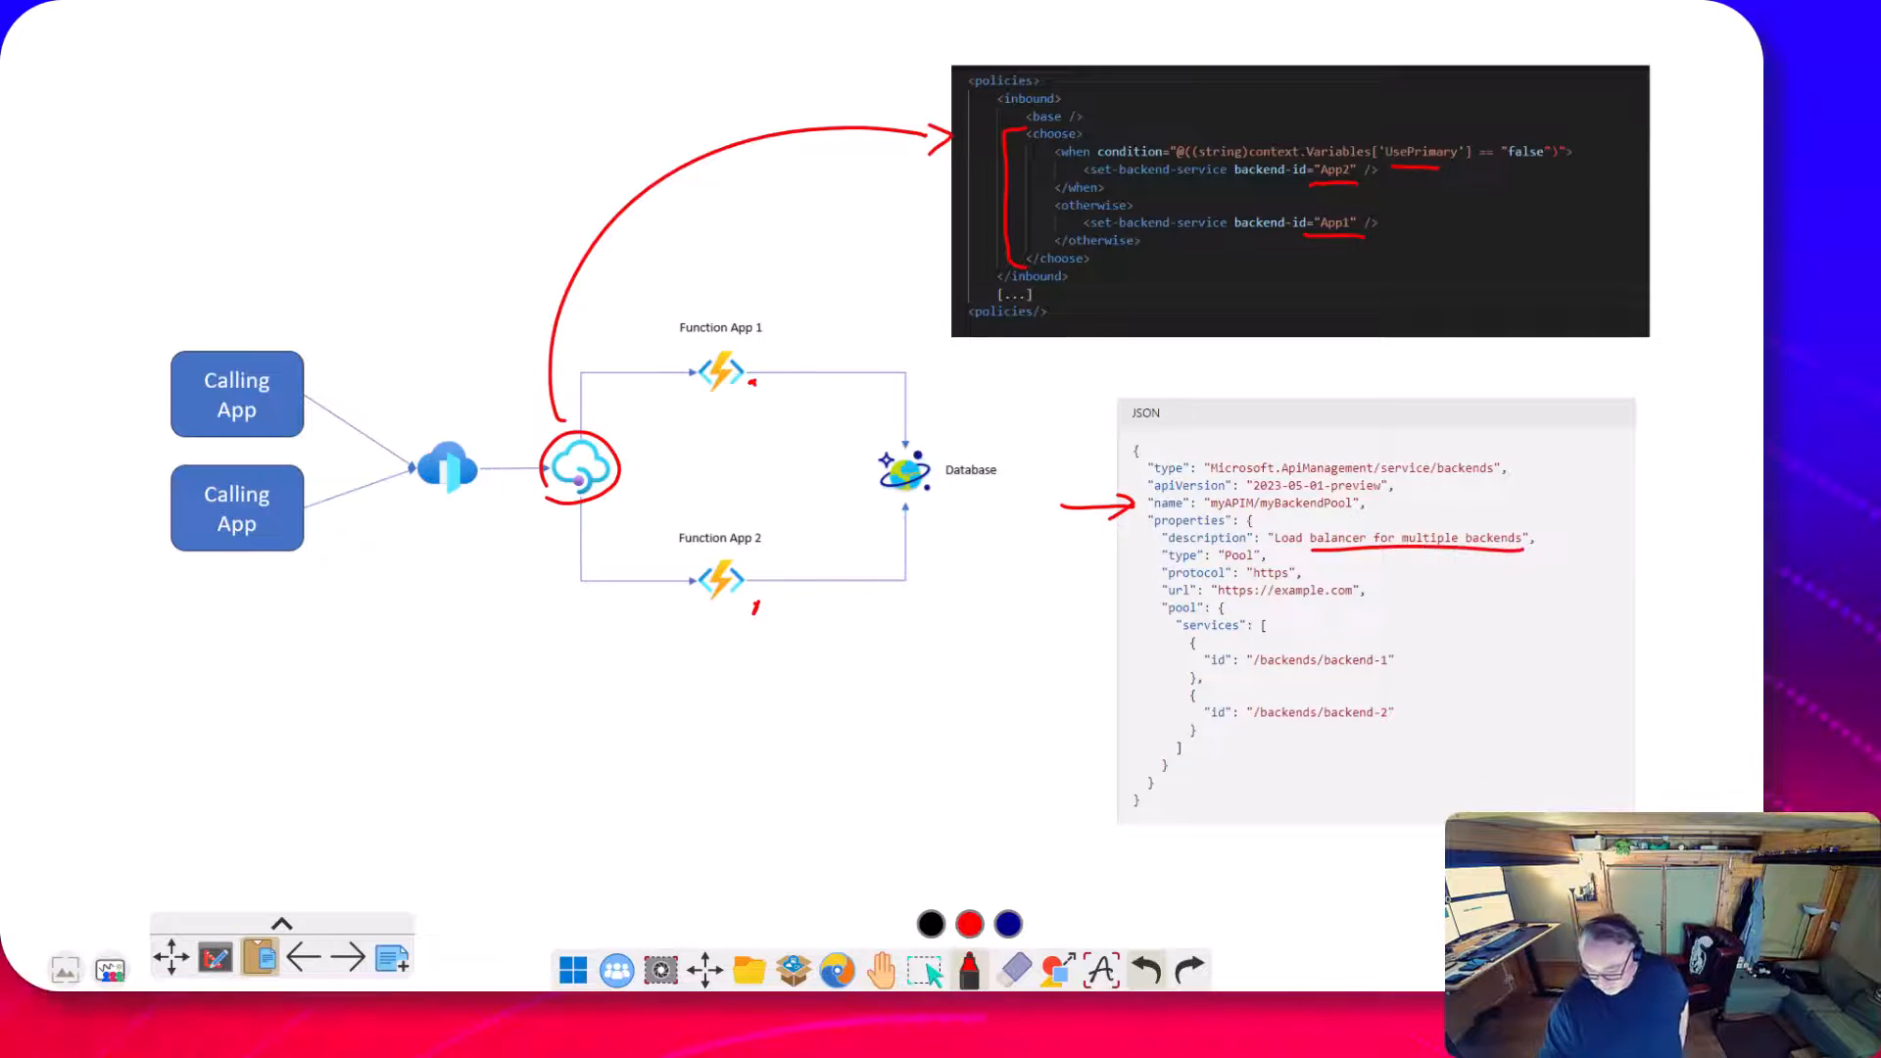
{"action": "left_click_drag", "start_coordinate": [1066, 596], "coordinate": [1121, 596]}
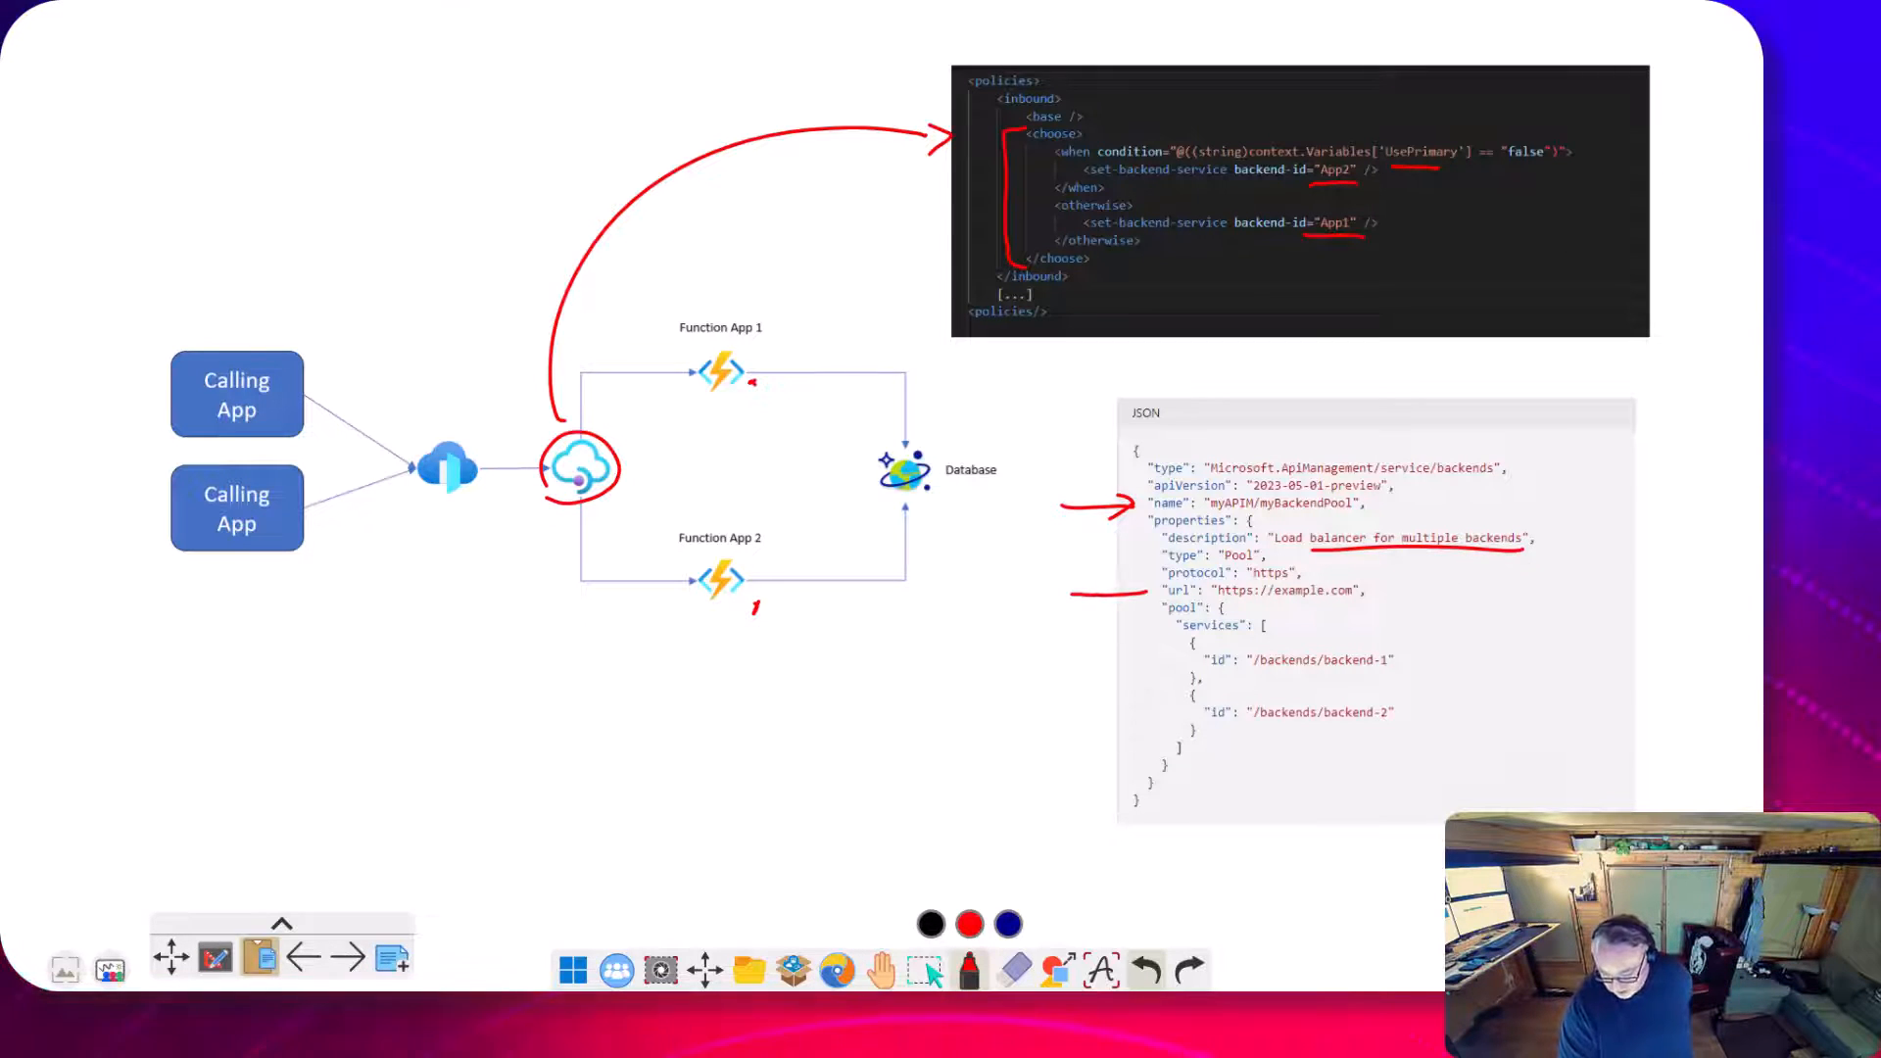
{"action": "left_click_drag", "start_coordinate": [1170, 606], "coordinate": [1170, 731]}
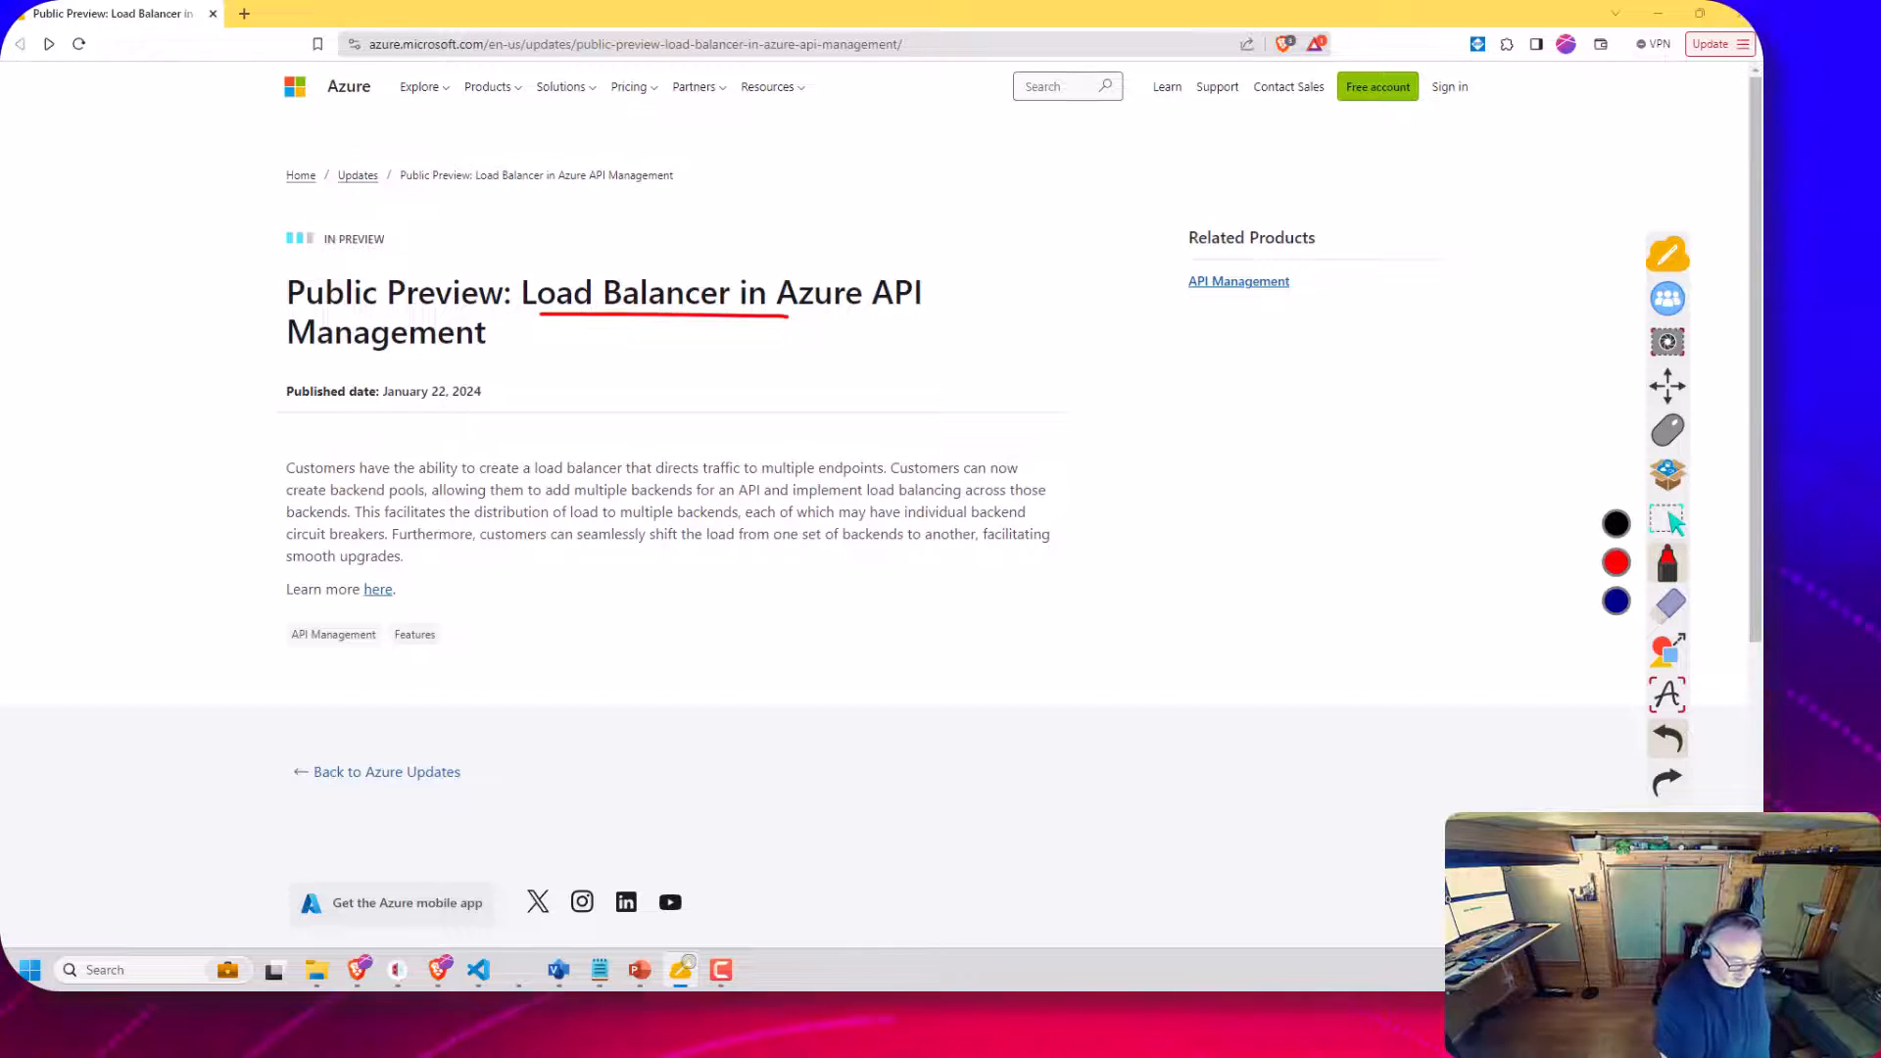
Underline 'multiple backends' and the title, then follow the 'Learn more here' link
{"action": "left_click_drag", "start_coordinate": [580, 504], "coordinate": [687, 506]}
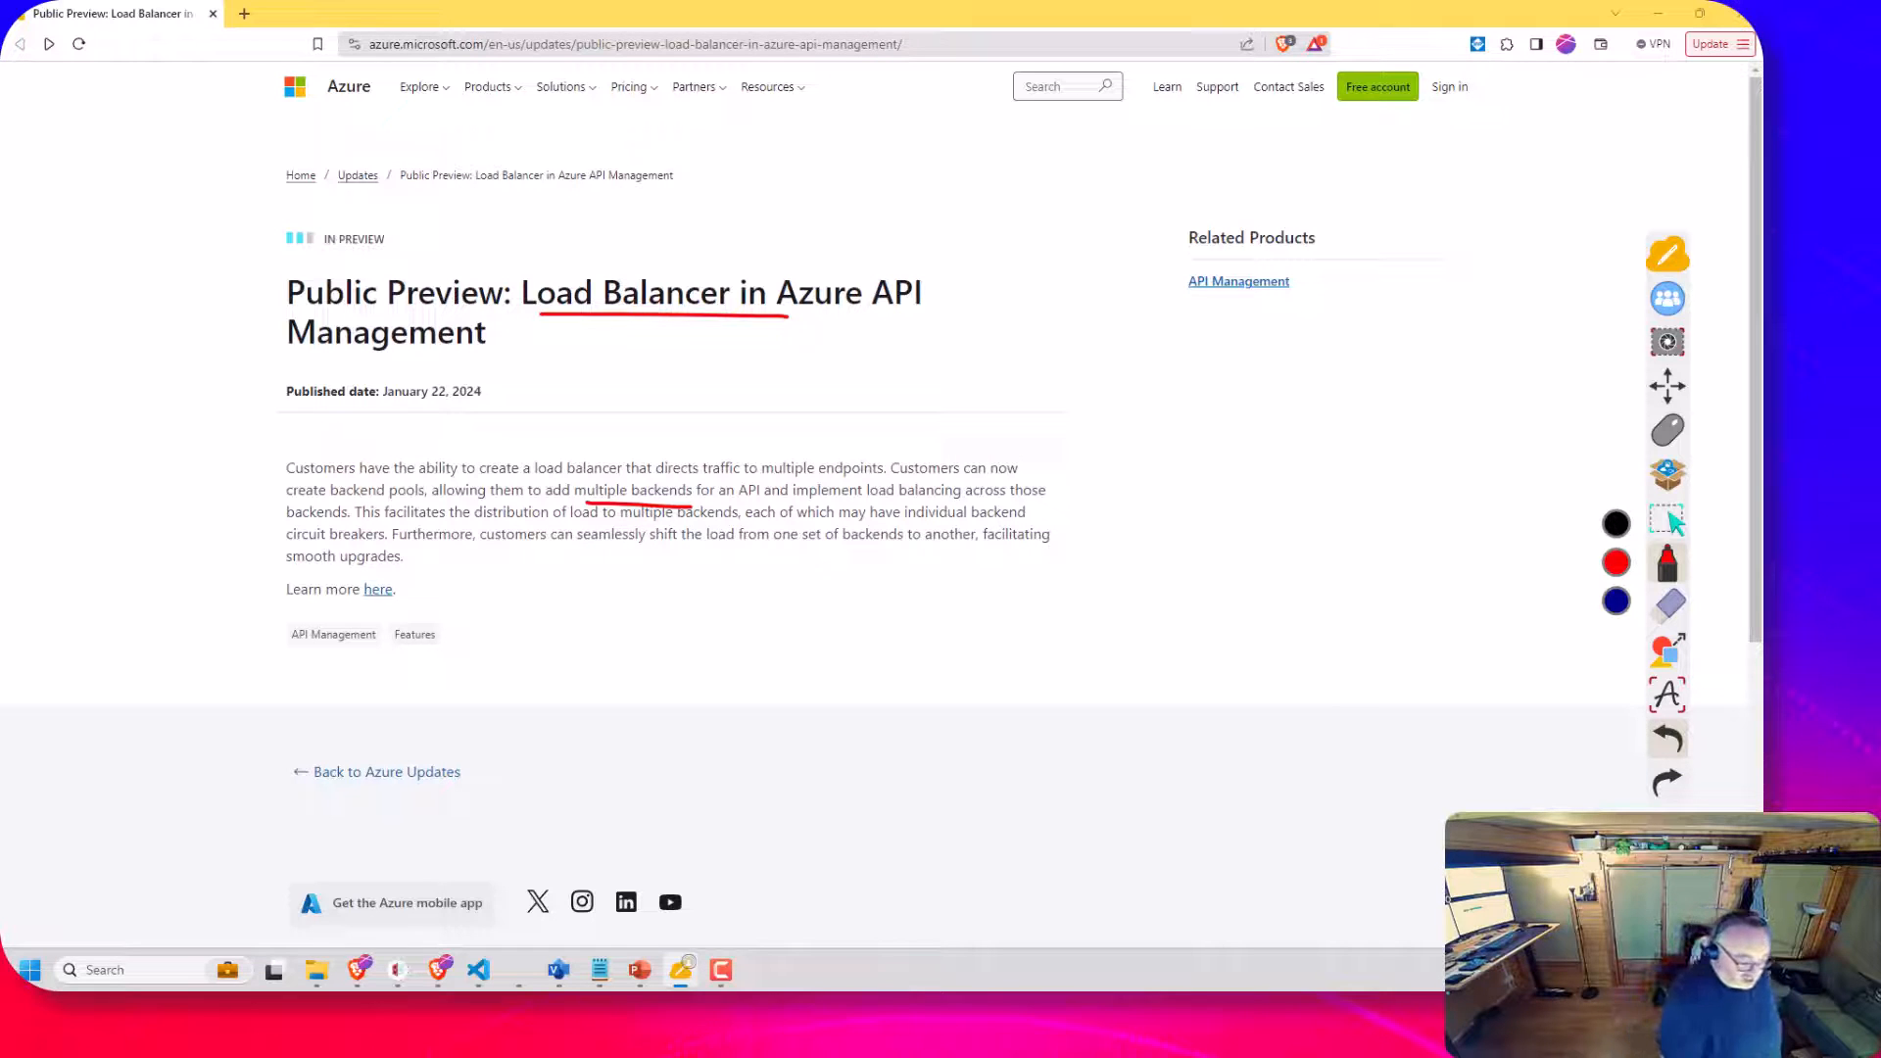
{"action": "left_click_drag", "start_coordinate": [286, 547], "coordinate": [406, 547]}
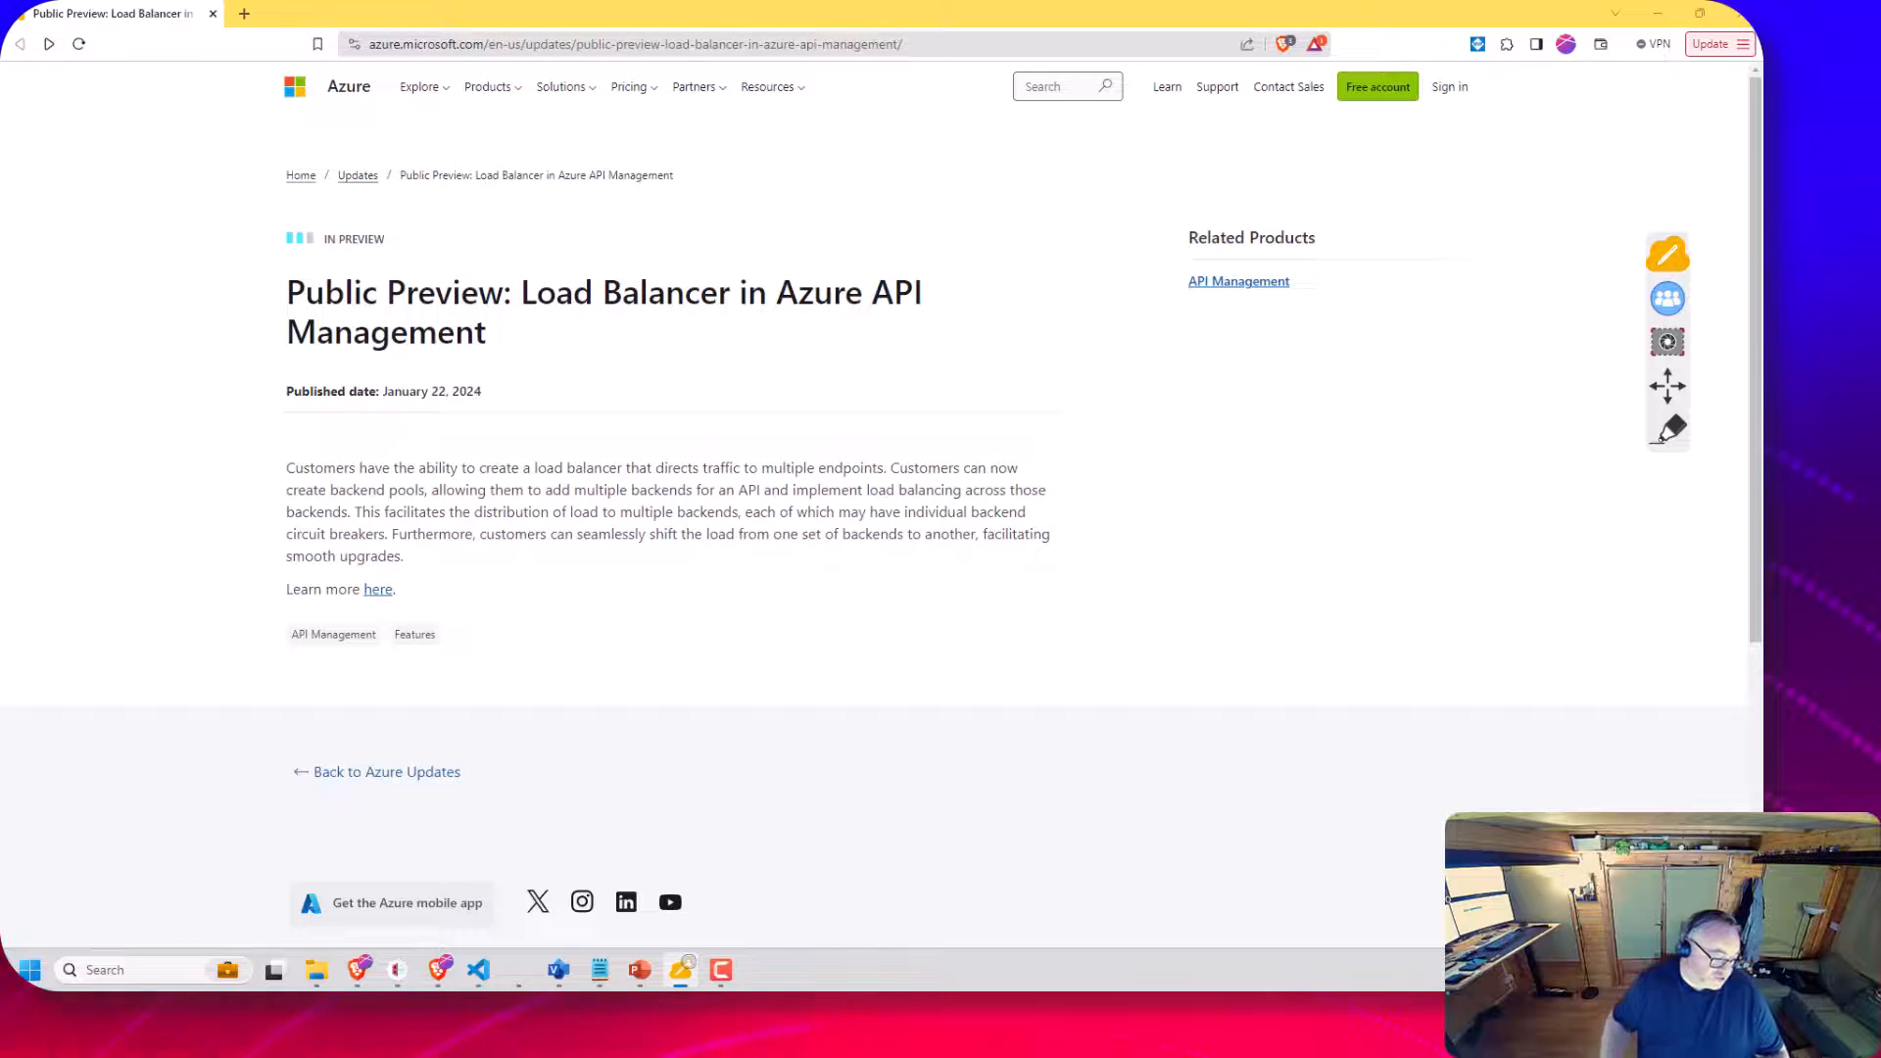
{"action": "left_click", "coordinate": [376, 588]}
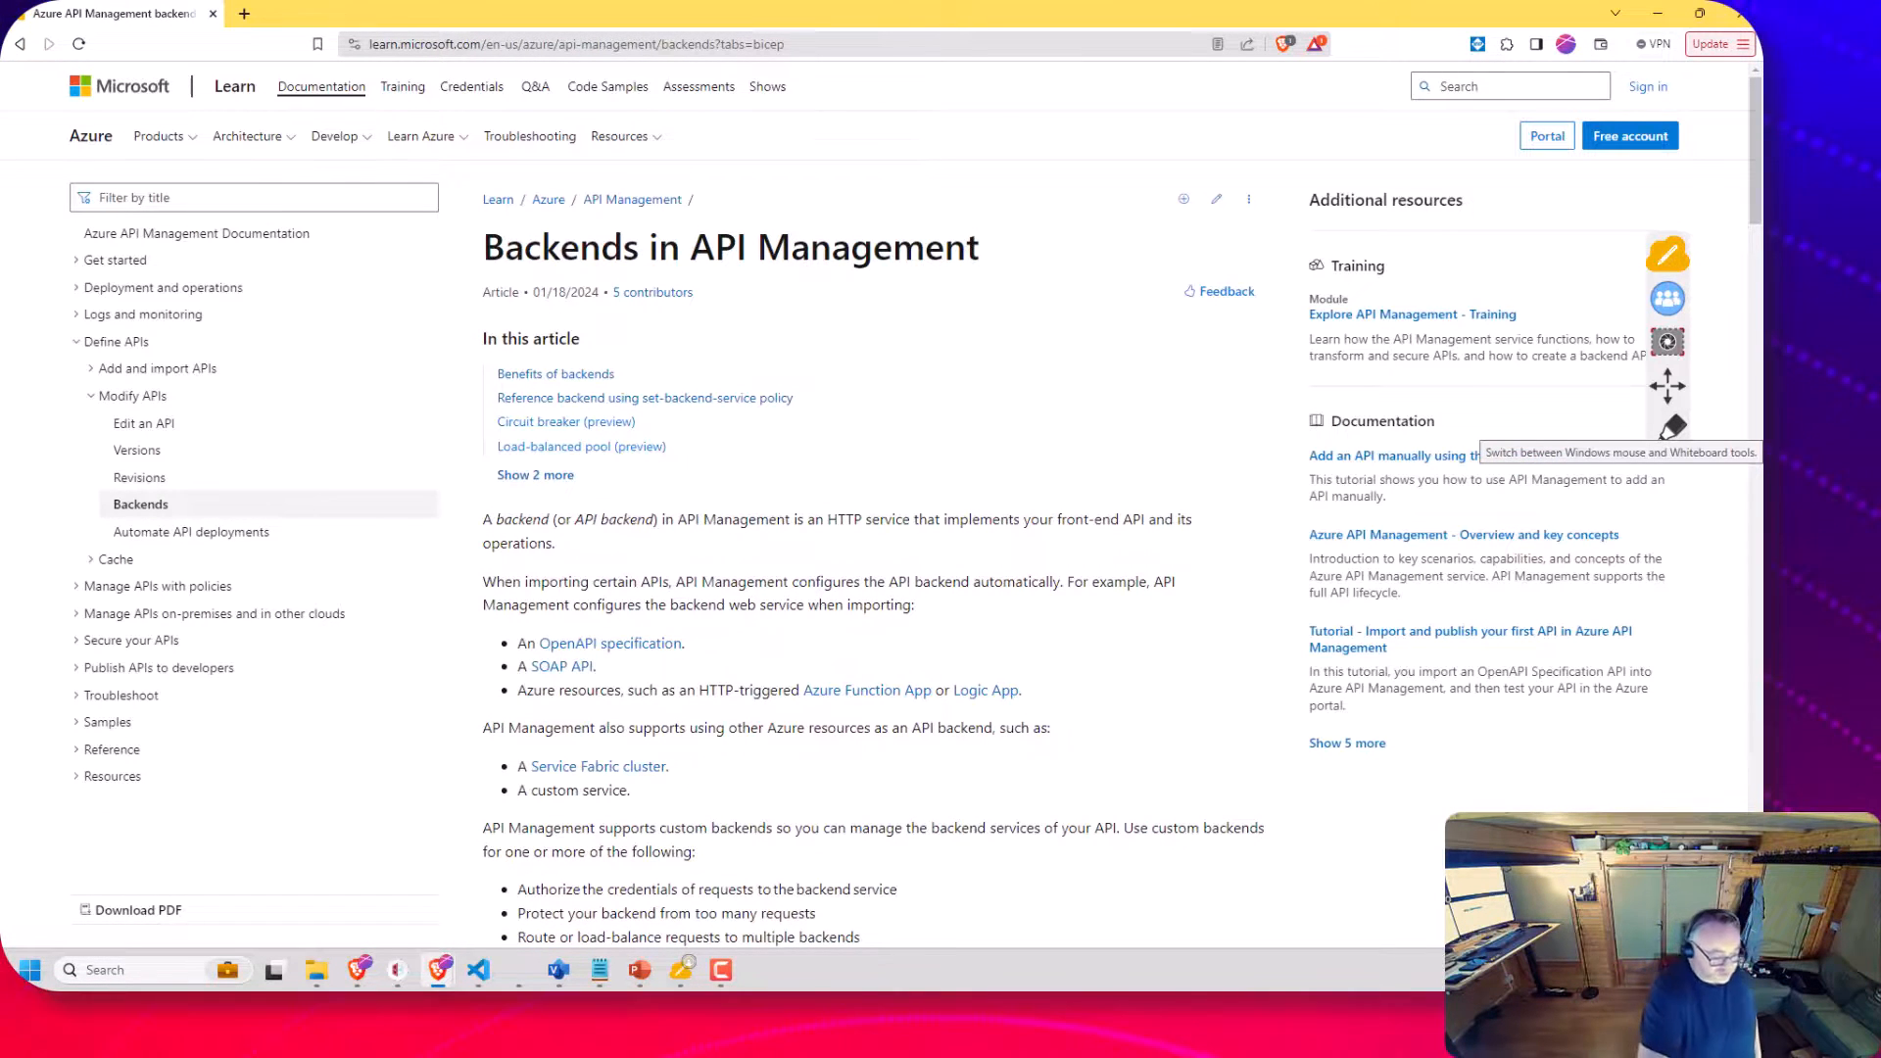
Switch the annotation overlay to whiteboard drawing mode
{"action": "left_click", "coordinate": [580, 447]}
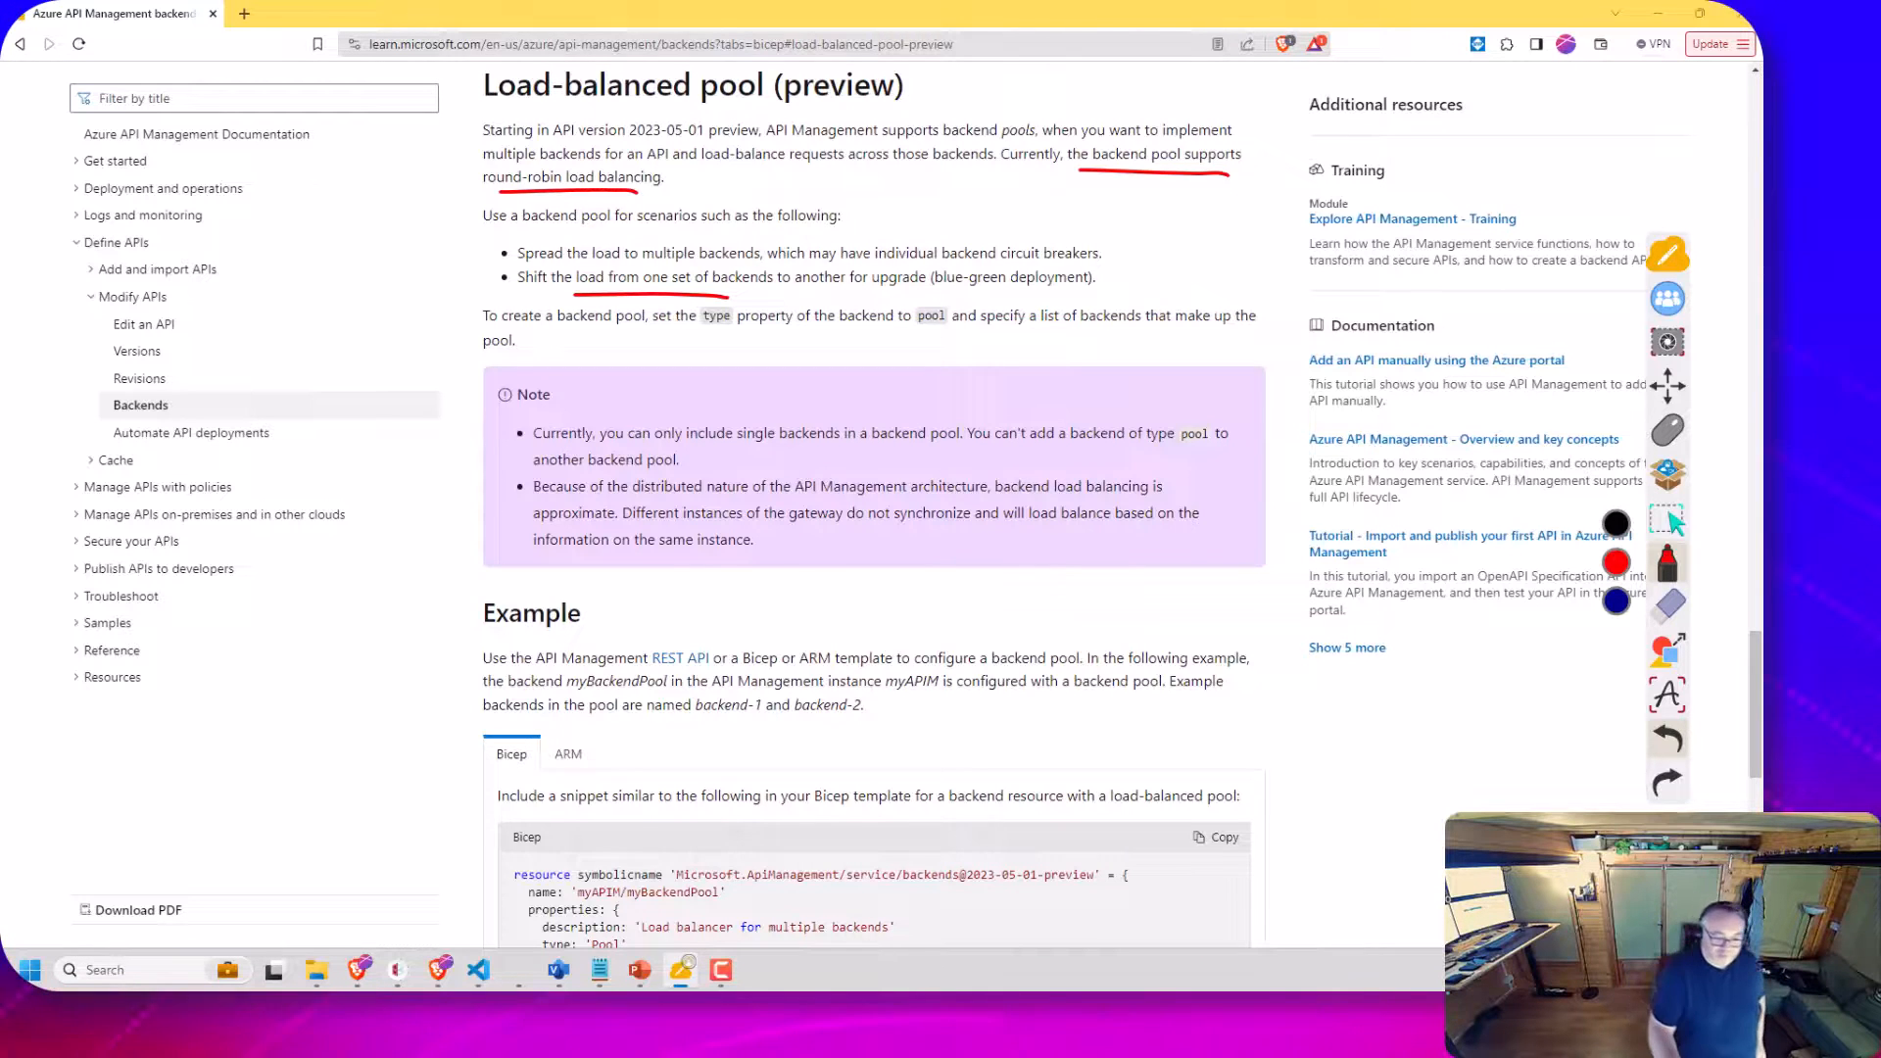
Scroll down through the Example Bicep snippet, marking it with a vertical red stroke
{"action": "scroll", "scroll_direction": "down", "scroll_amount": 3}
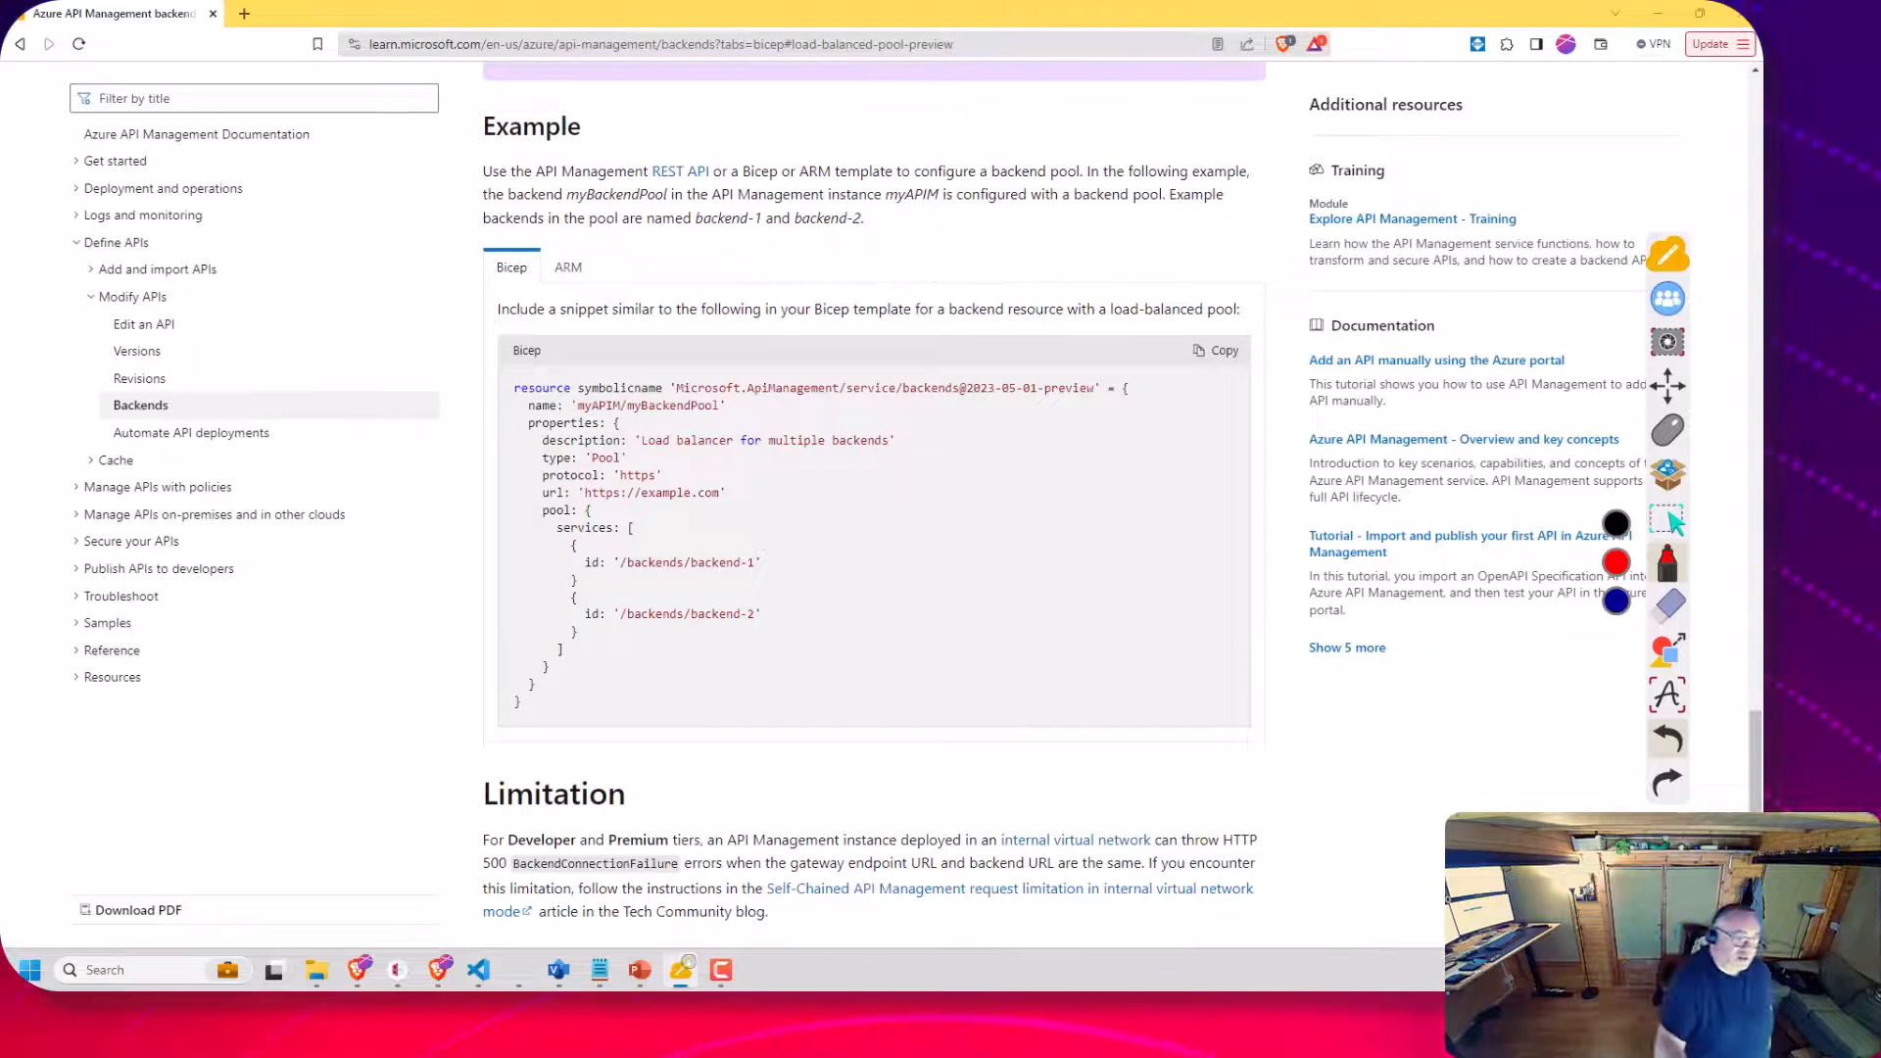
{"action": "left_click_drag", "start_coordinate": [491, 349], "coordinate": [492, 731]}
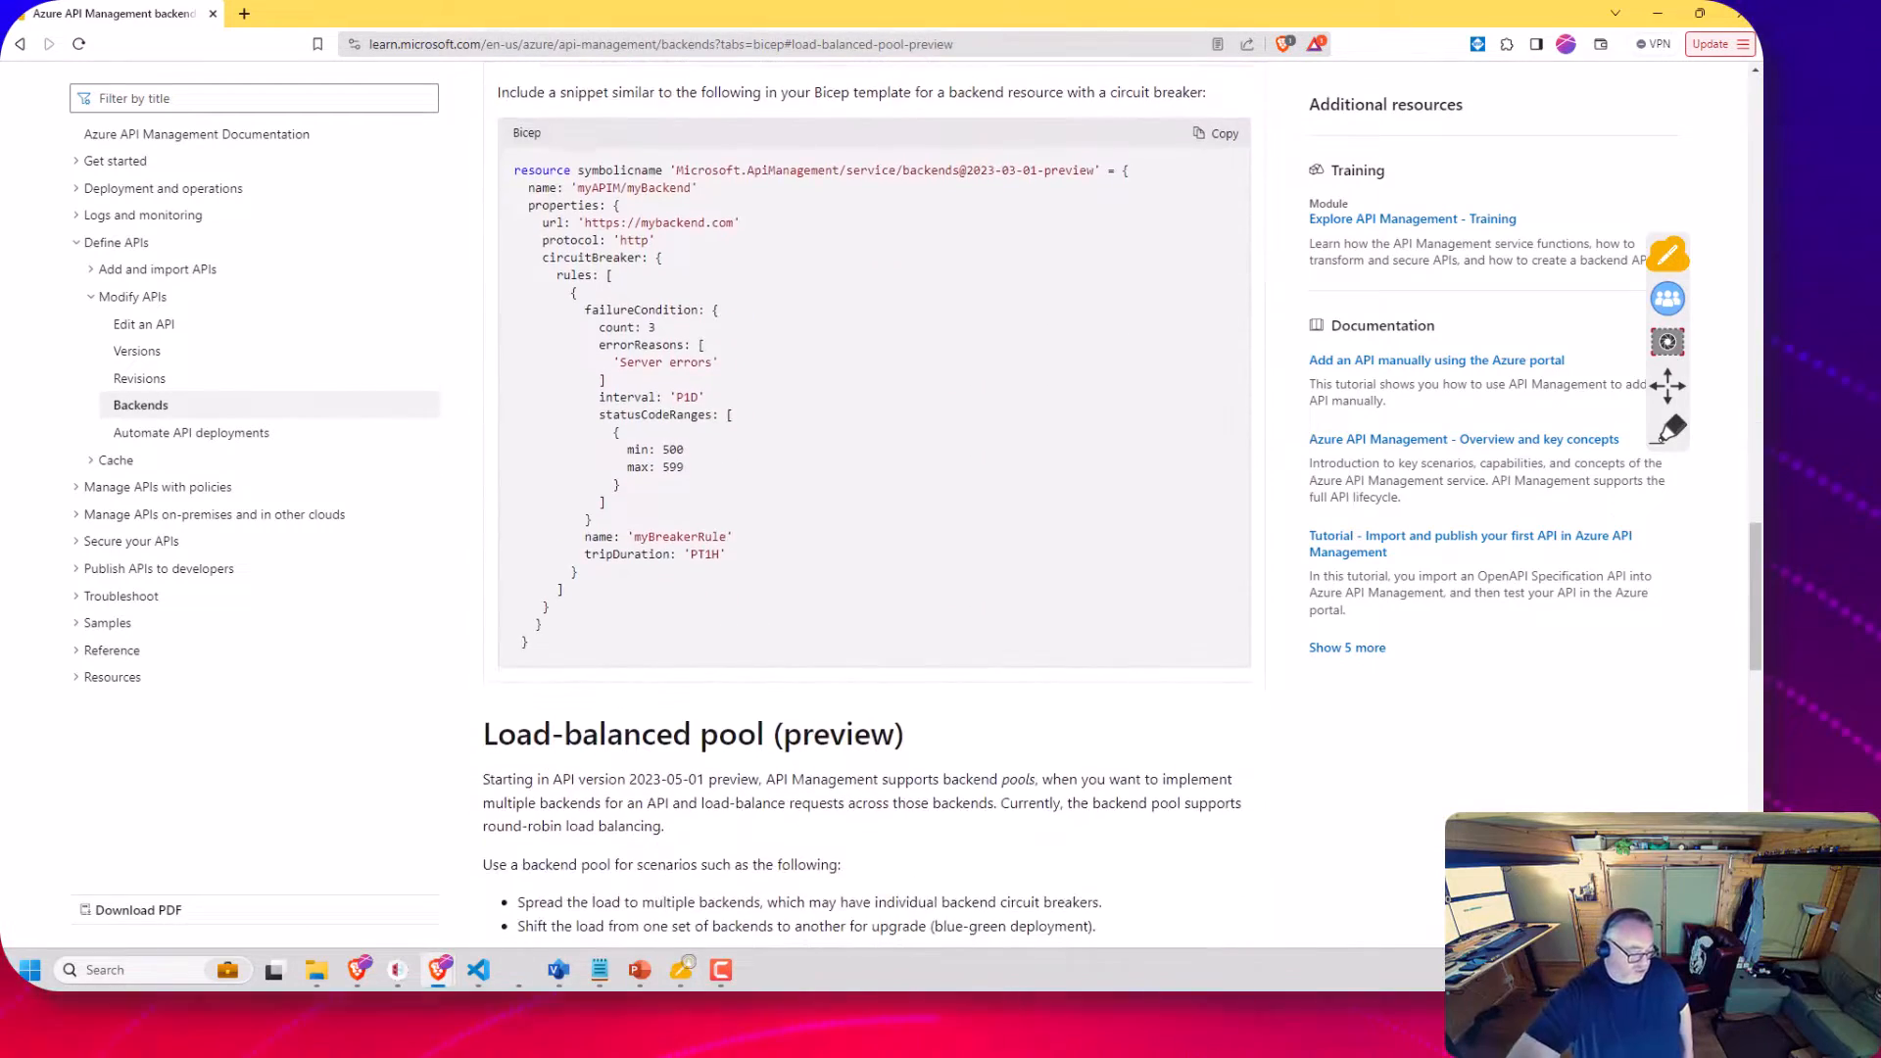
{"action": "scroll", "scroll_direction": "down", "scroll_amount": 3}
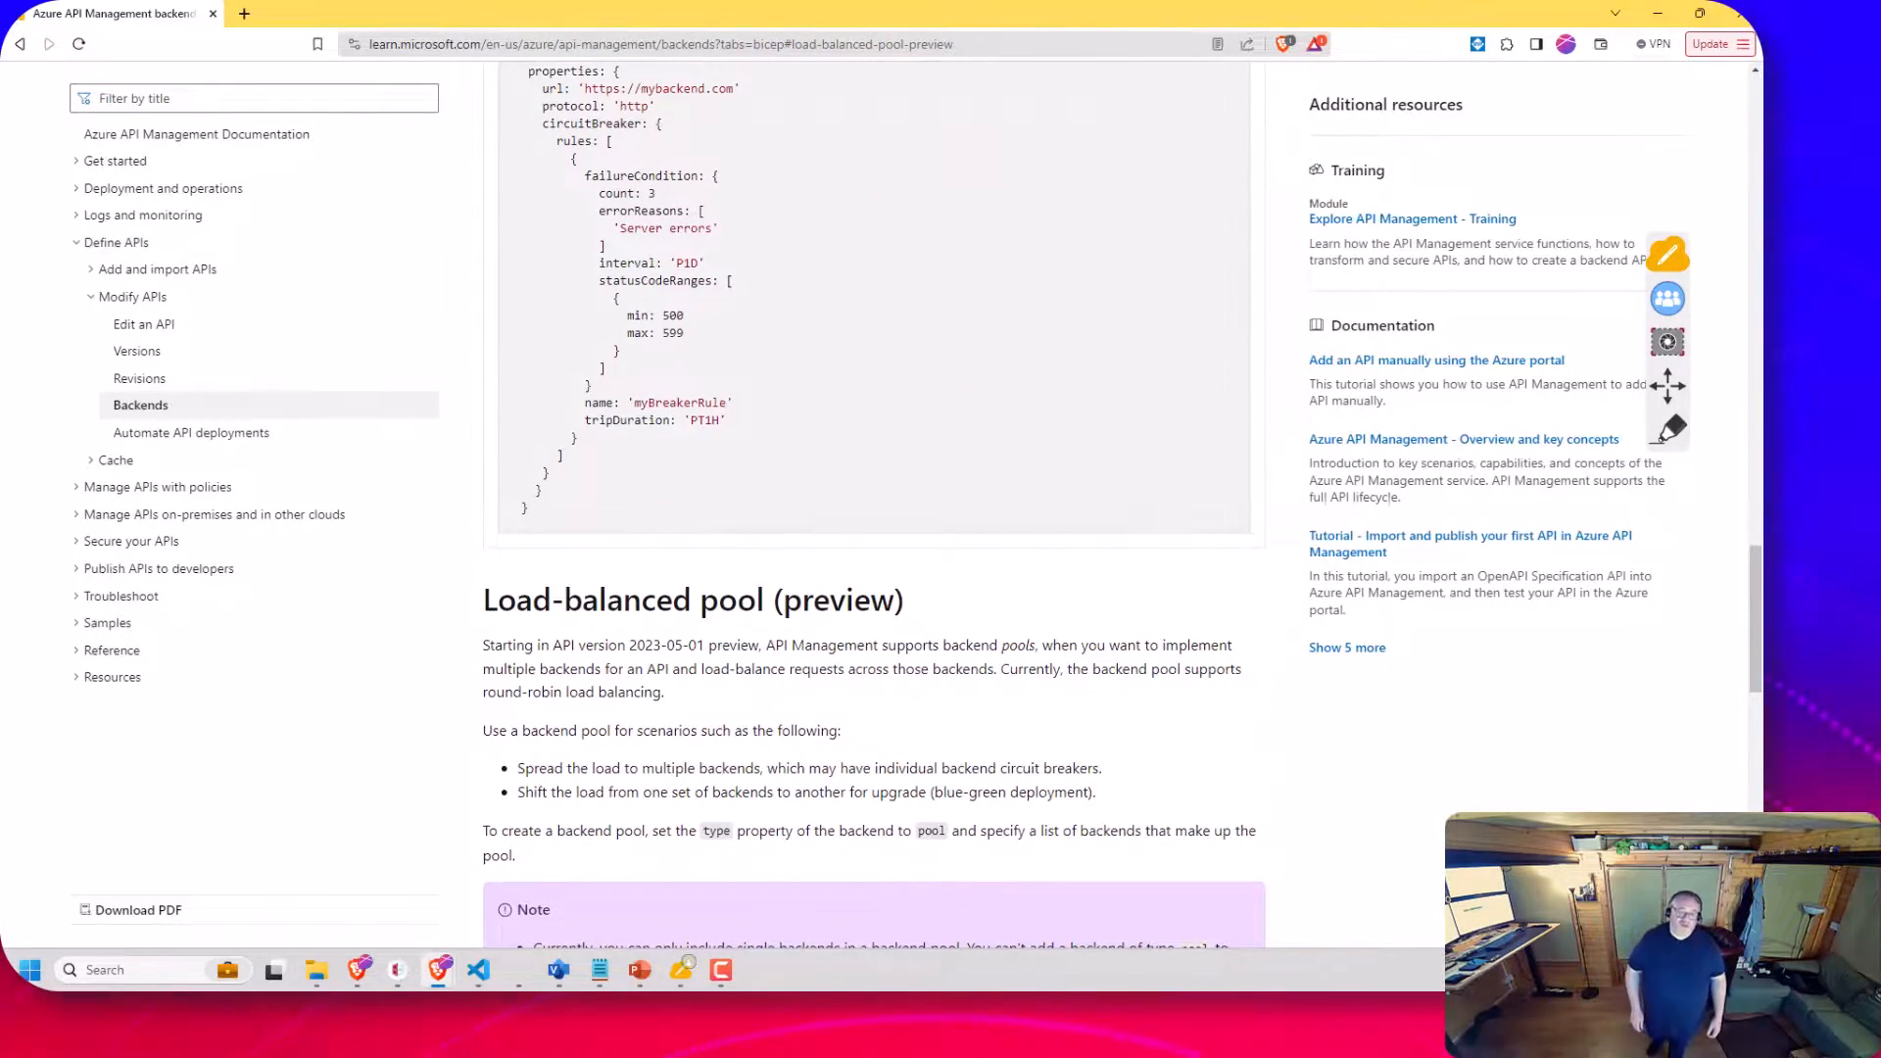